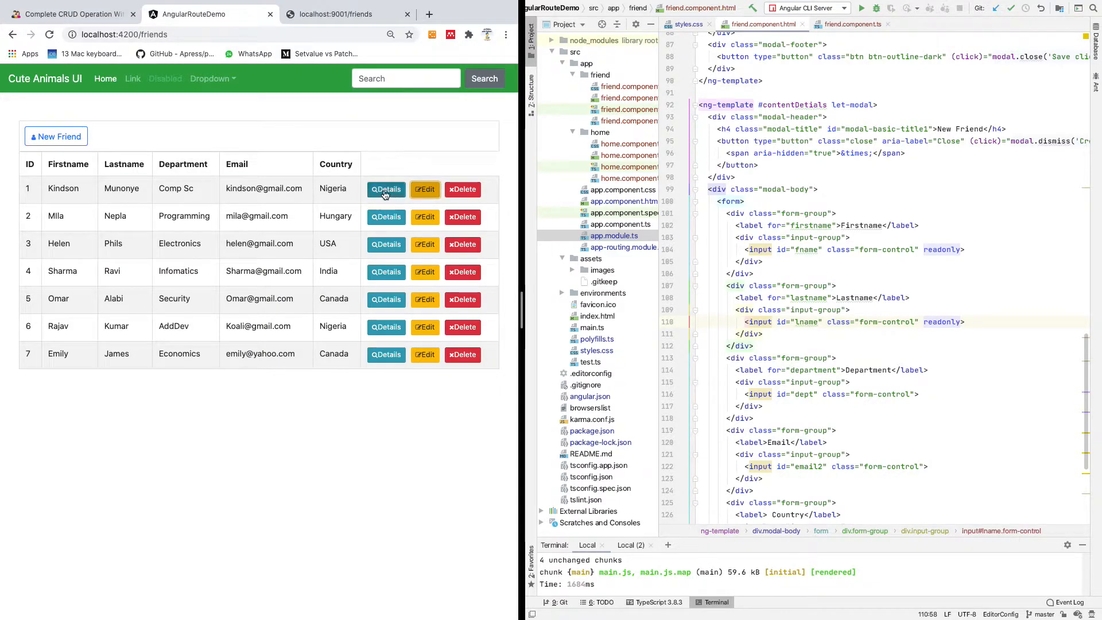
# Step: Try the Details and New Friend popups in the friends app, then switch to the CRUD tutorial tab
pyautogui.click(386, 189)
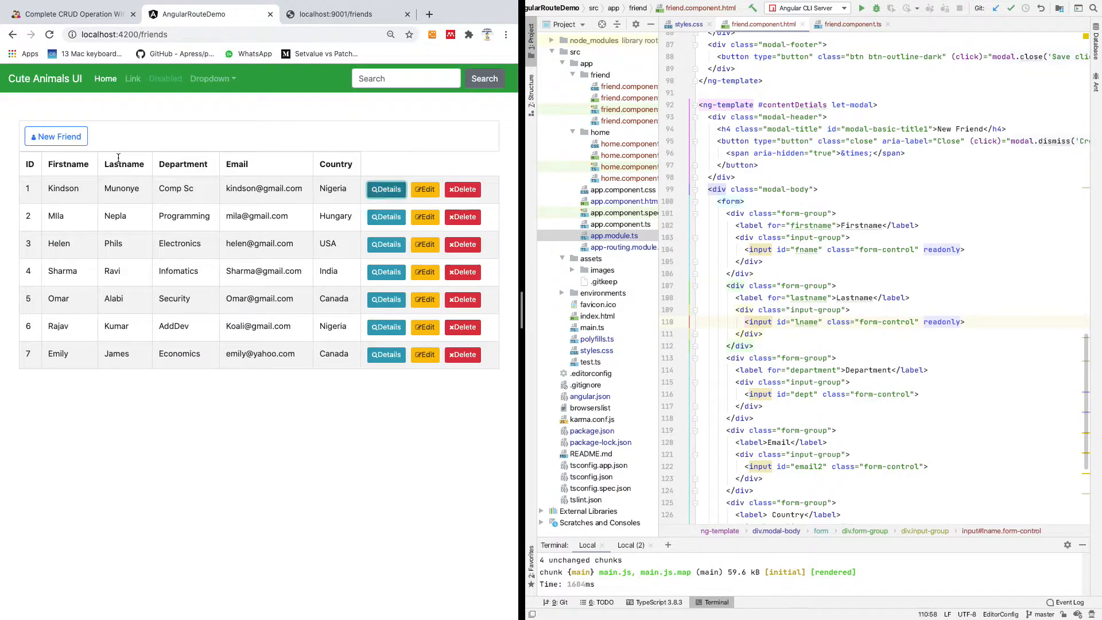
pyautogui.click(55, 137)
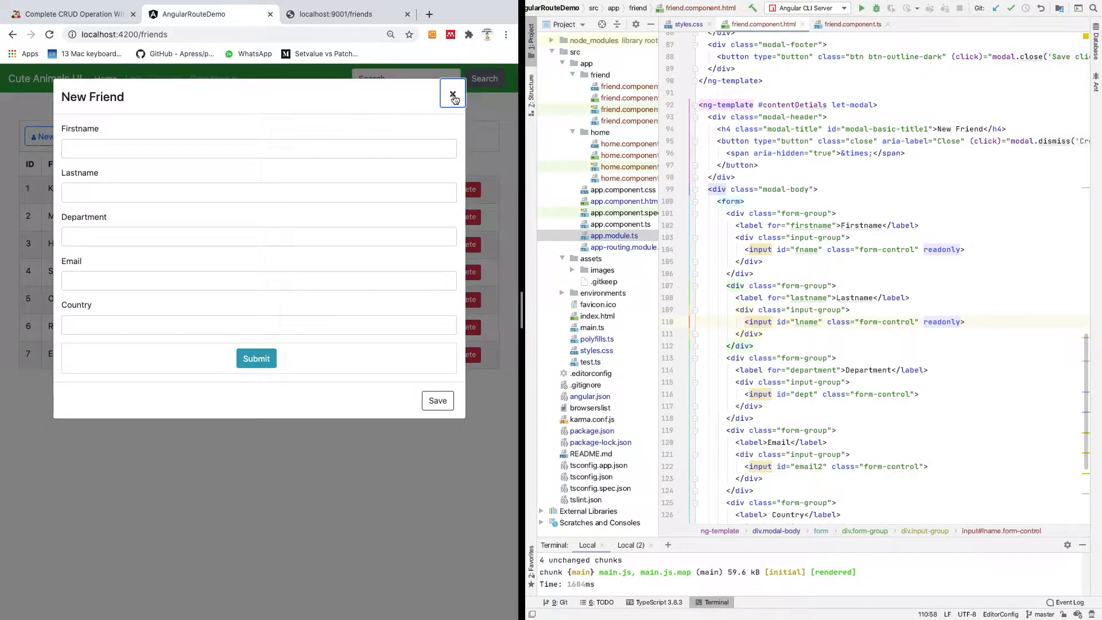
pyautogui.click(453, 93)
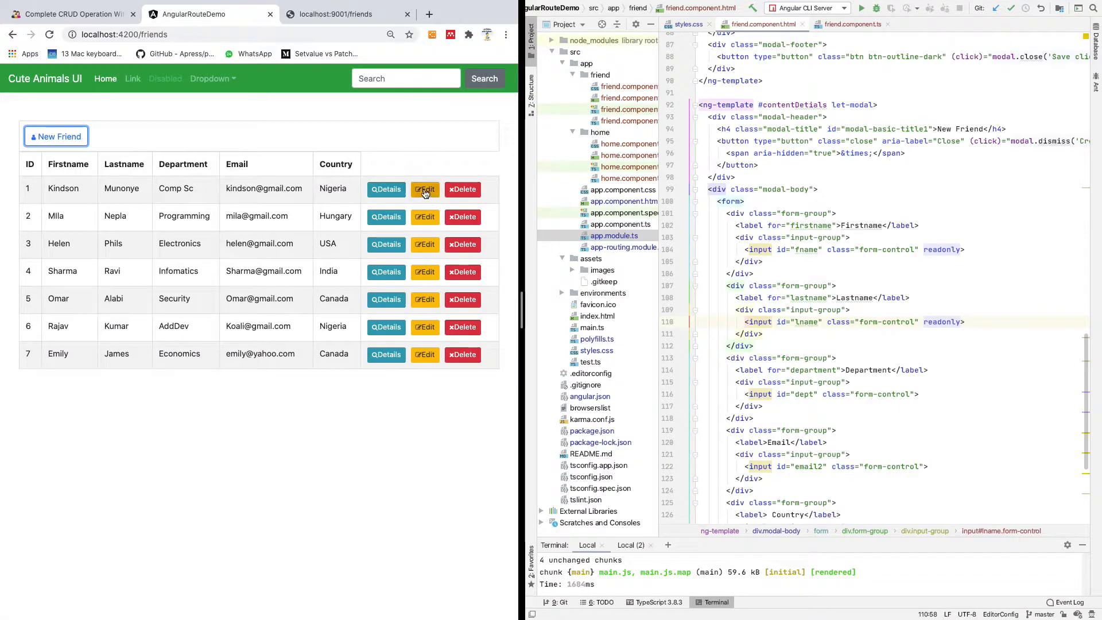
pyautogui.moveTo(436, 288)
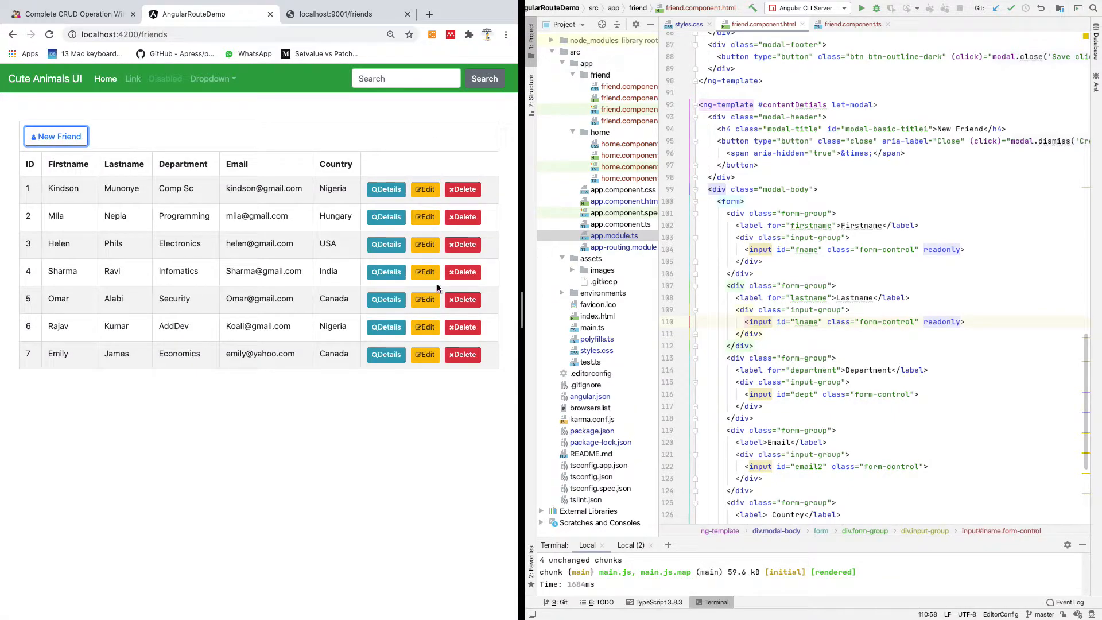
pyautogui.click(67, 13)
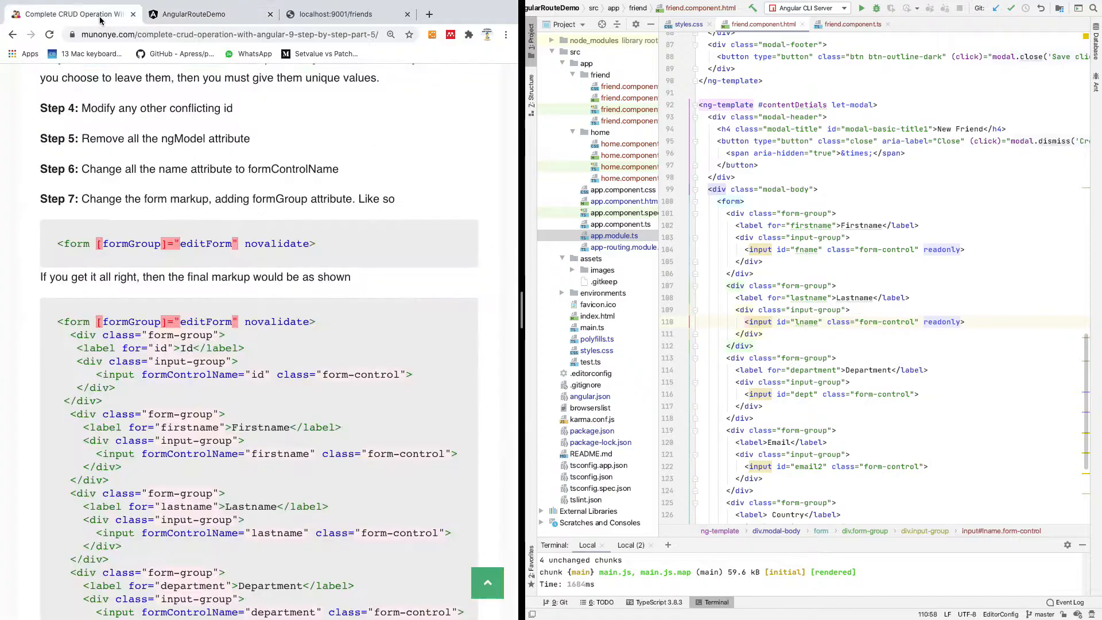
# Step: Scroll the tutorial to the 'Setup the Edit Modal' section and its form markup
pyautogui.scroll(3)
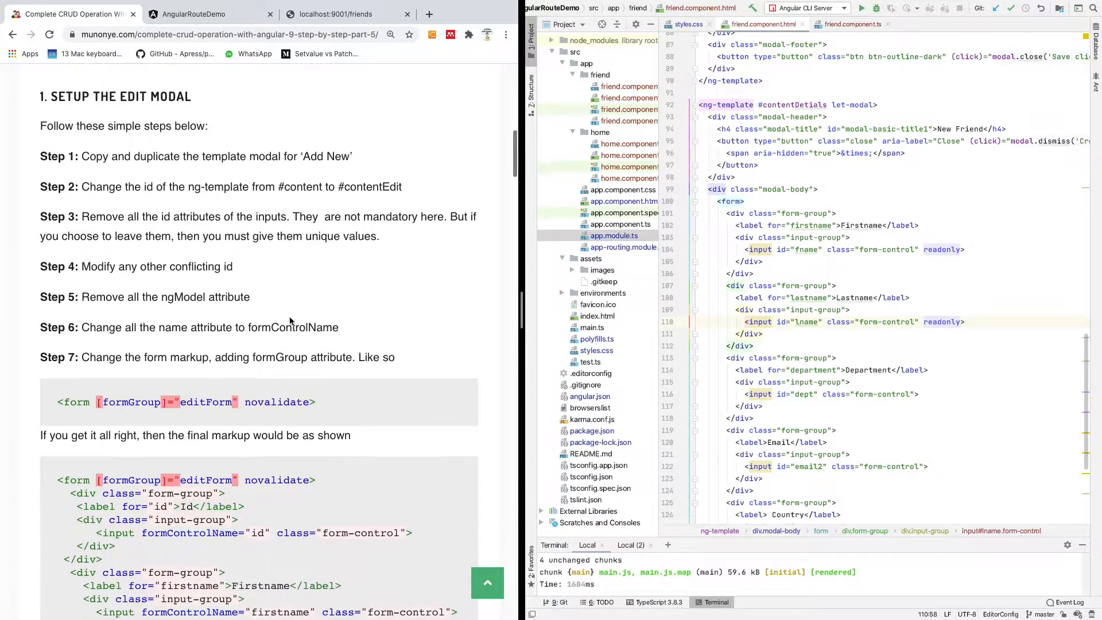
pyautogui.scroll(-3)
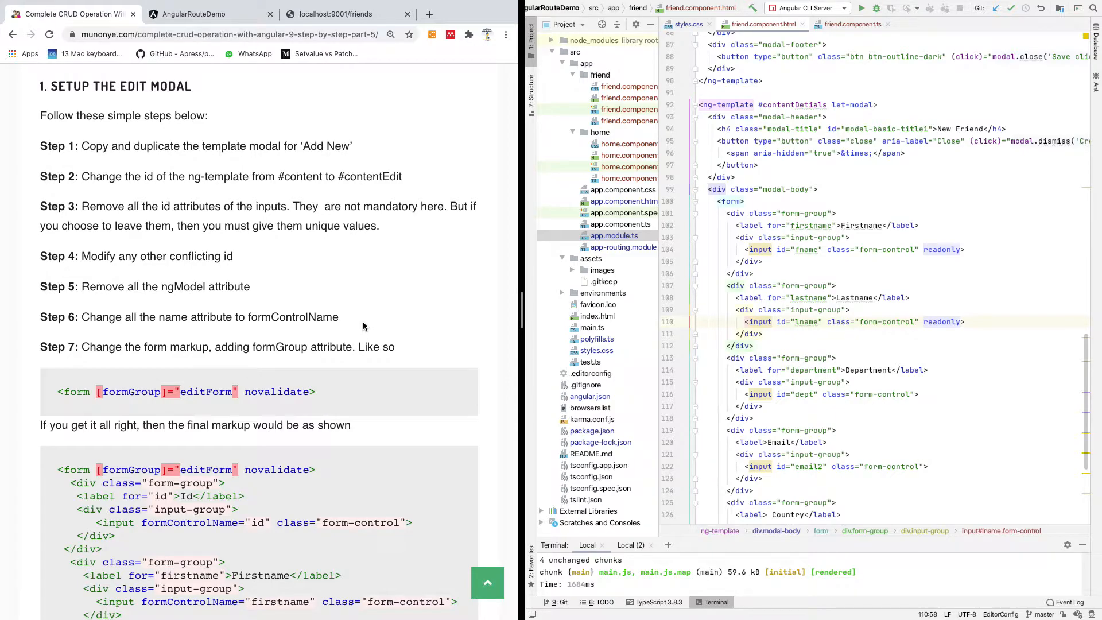
pyautogui.moveTo(404, 349)
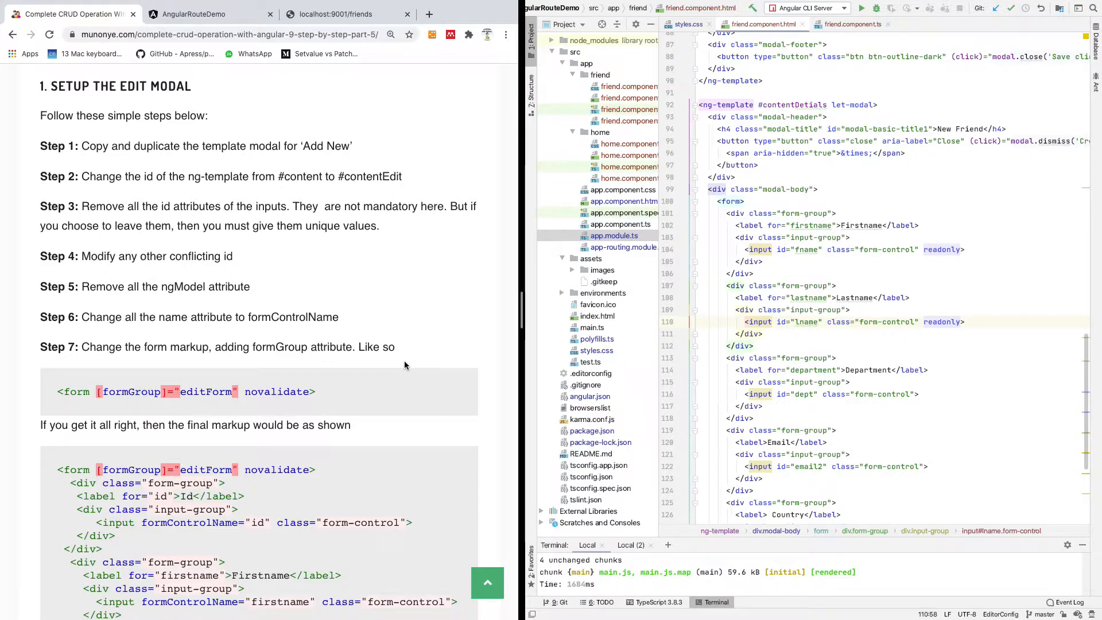
pyautogui.moveTo(408, 271)
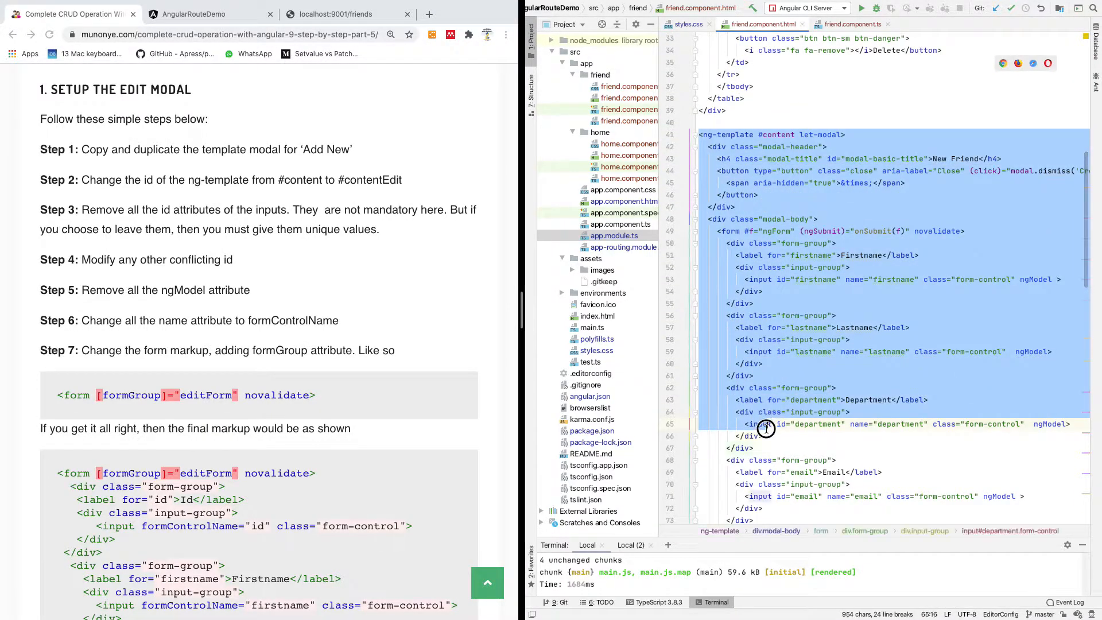
# Step: Copy the New Friend modal template and paste a duplicate at the end of the file
pyautogui.scroll(-3)
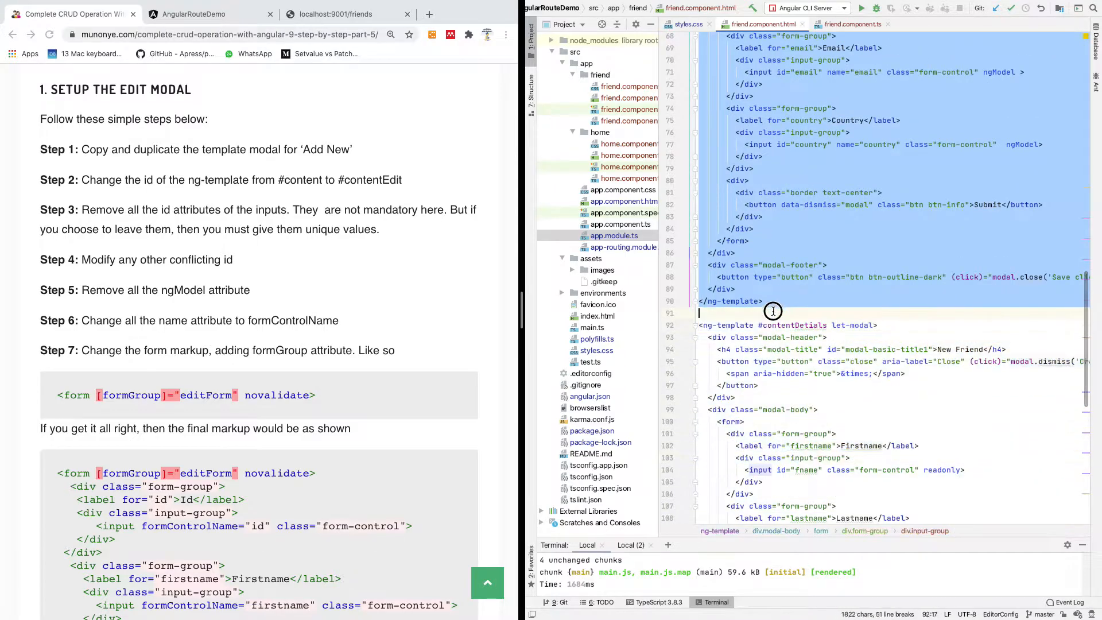
pyautogui.rightClick(773, 311)
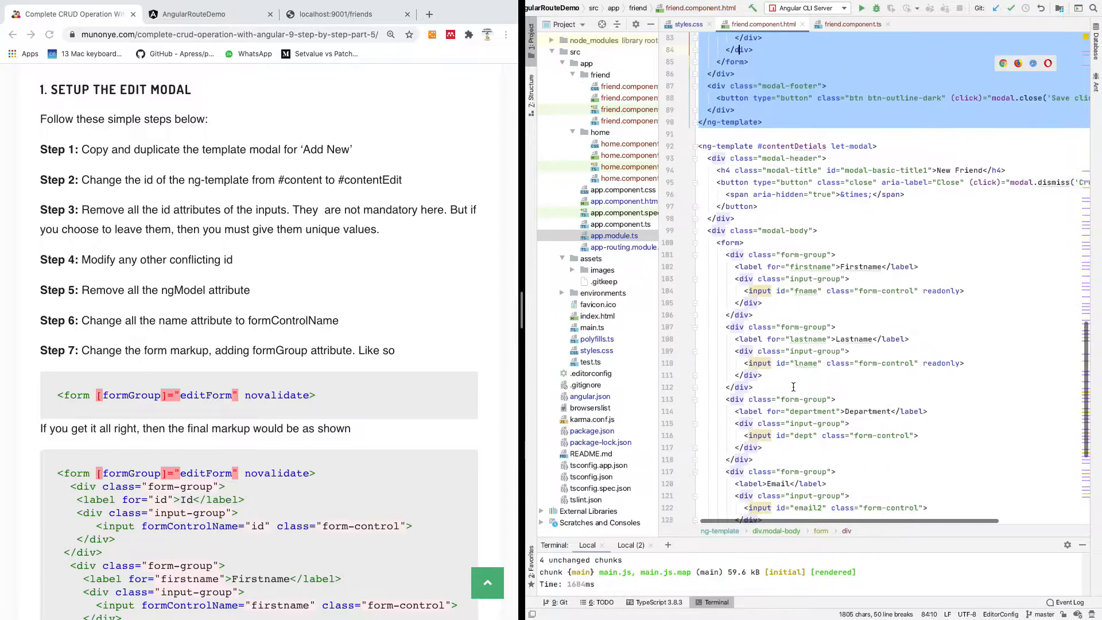
pyautogui.scroll(-3)
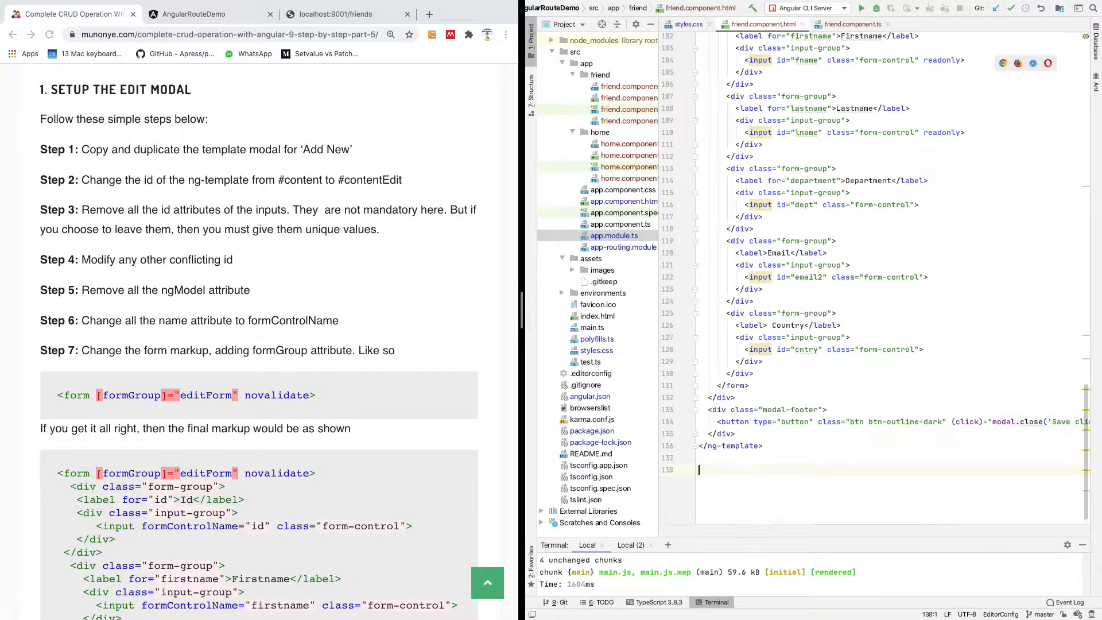
pyautogui.scroll(-3)
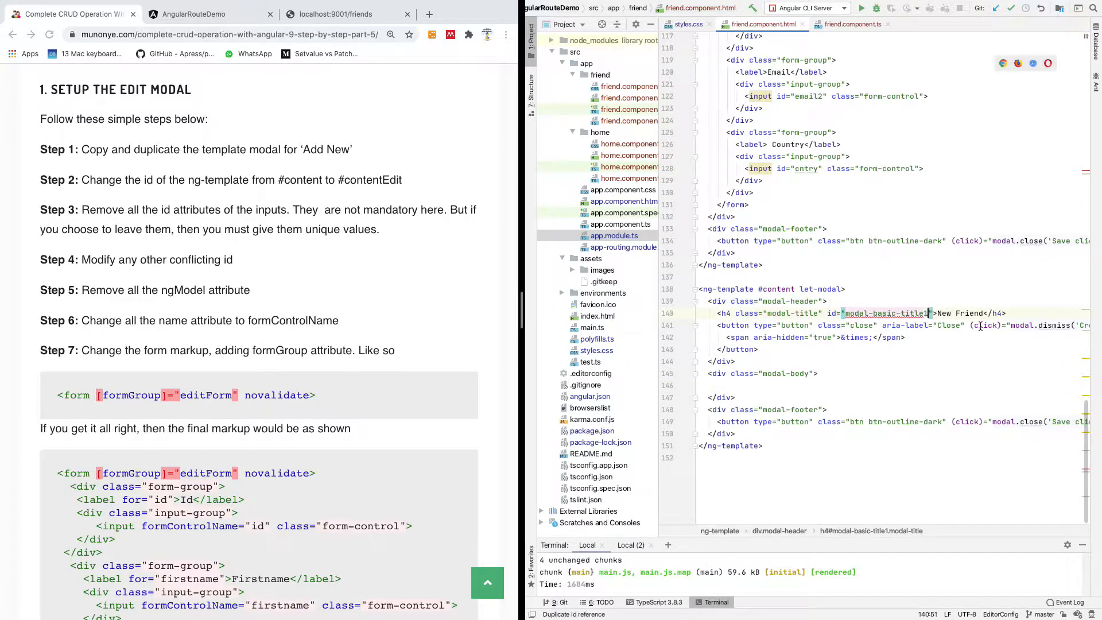
# Step: Give the duplicate the id modal-basic-title2, heading Update Friend and a Cancel button
pyautogui.write('2')
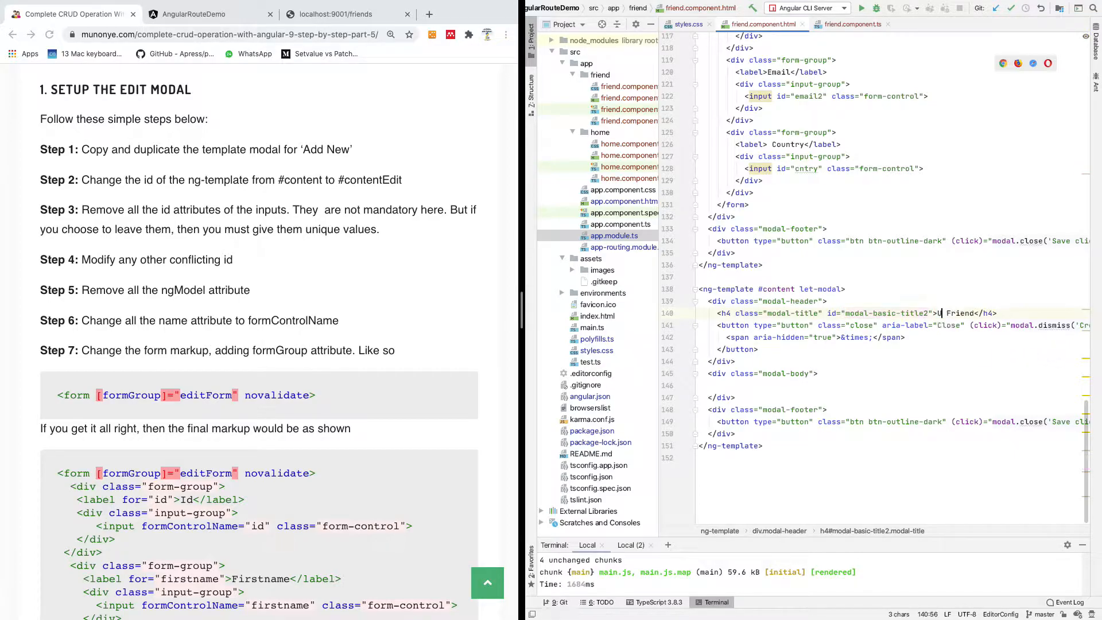
pyautogui.write('pdate')
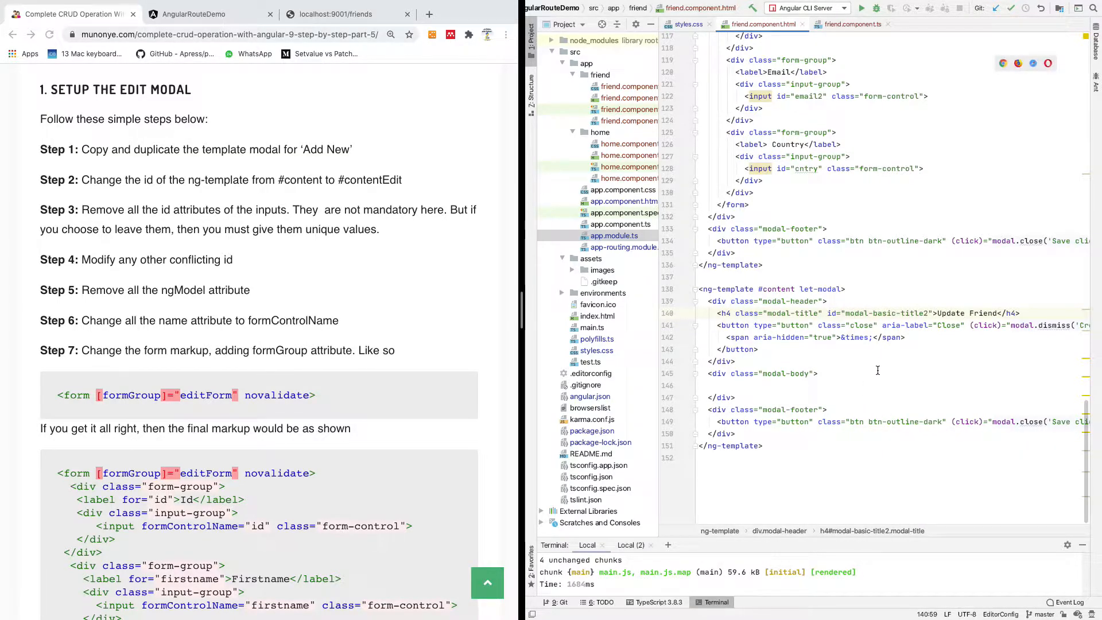
pyautogui.hscroll(3)
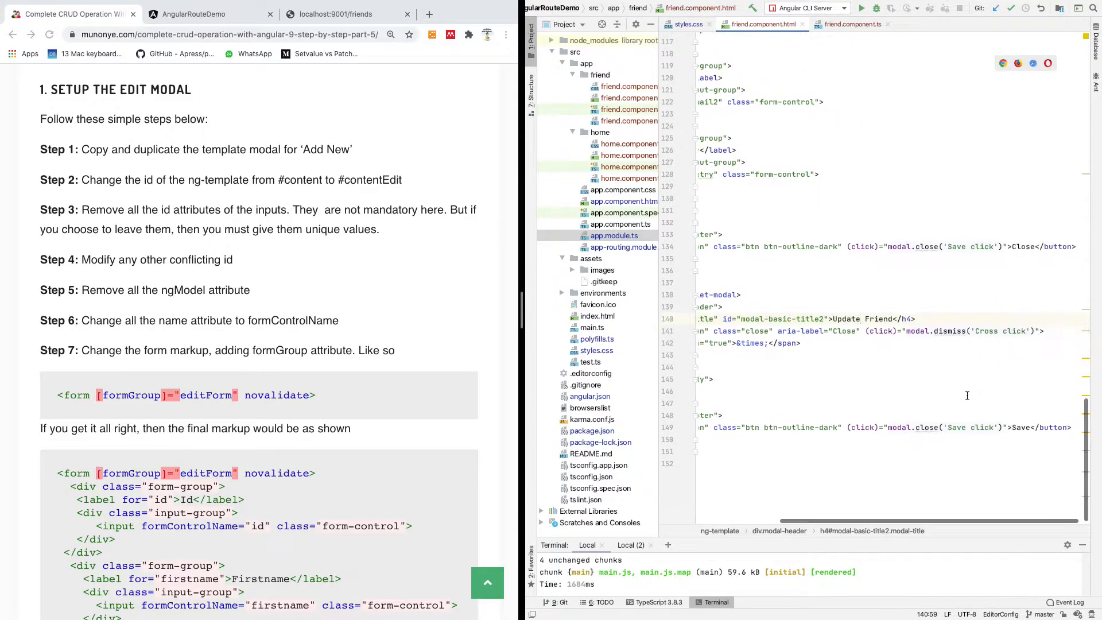
pyautogui.doubleClick(1023, 427)
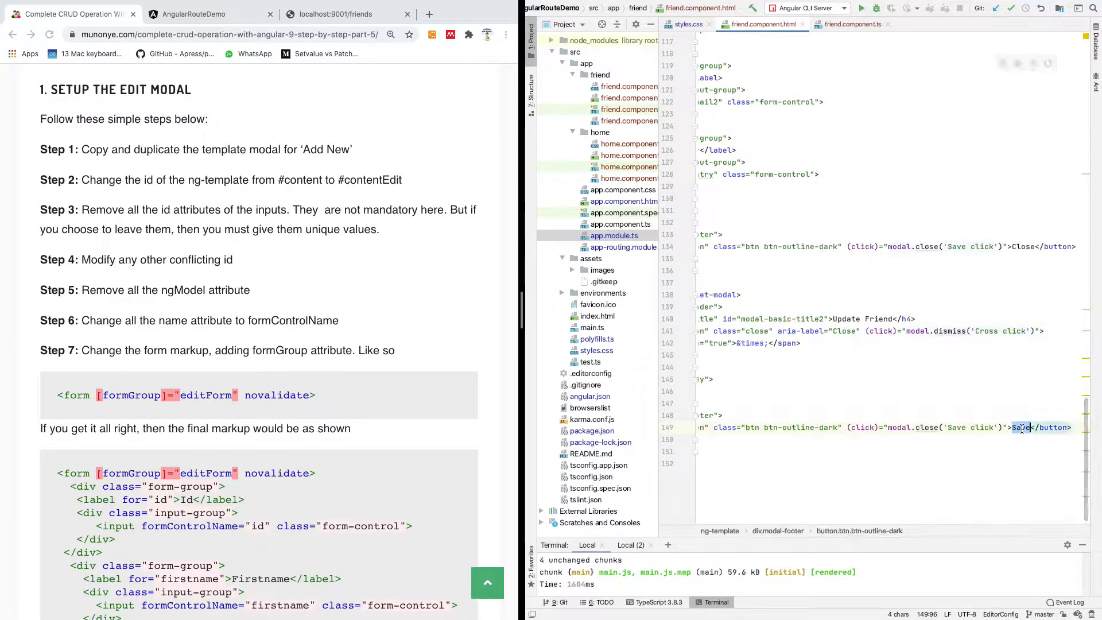
pyautogui.write('Cancel')
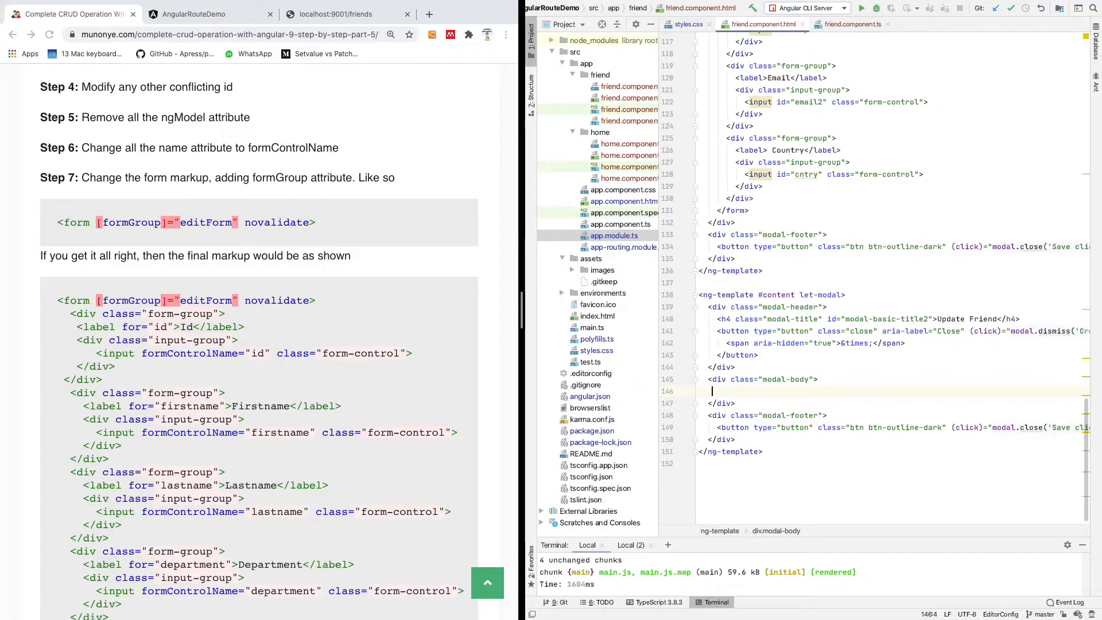
# Step: Add a form in the modal body bound to editForm via [formGroup] with novalidate
pyautogui.write('<form></form>')
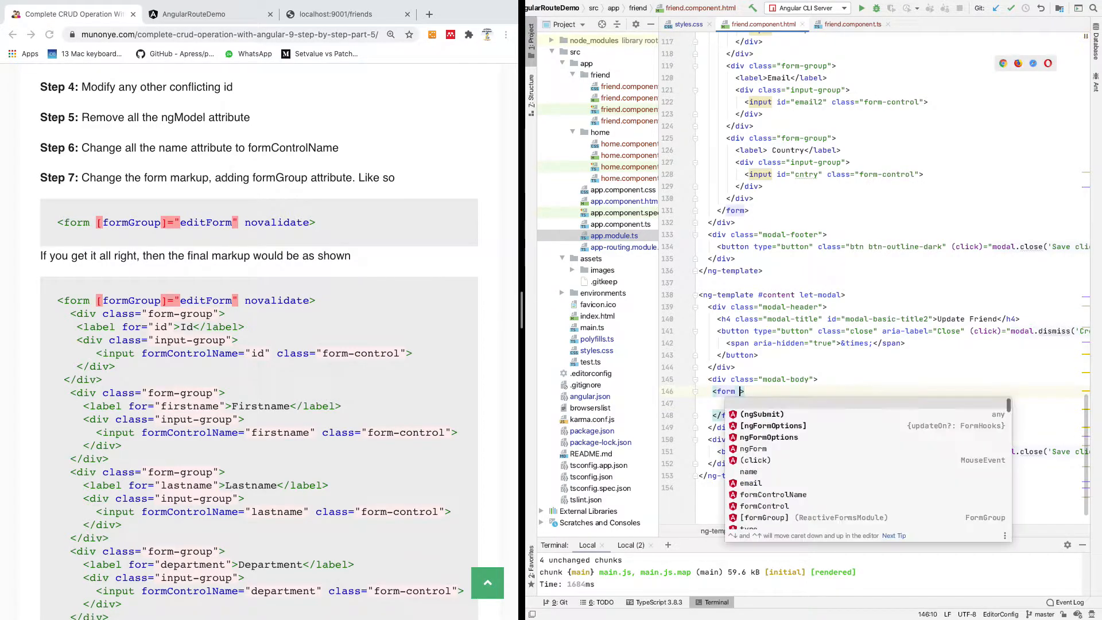
pyautogui.write('[formGroup]="editForm')
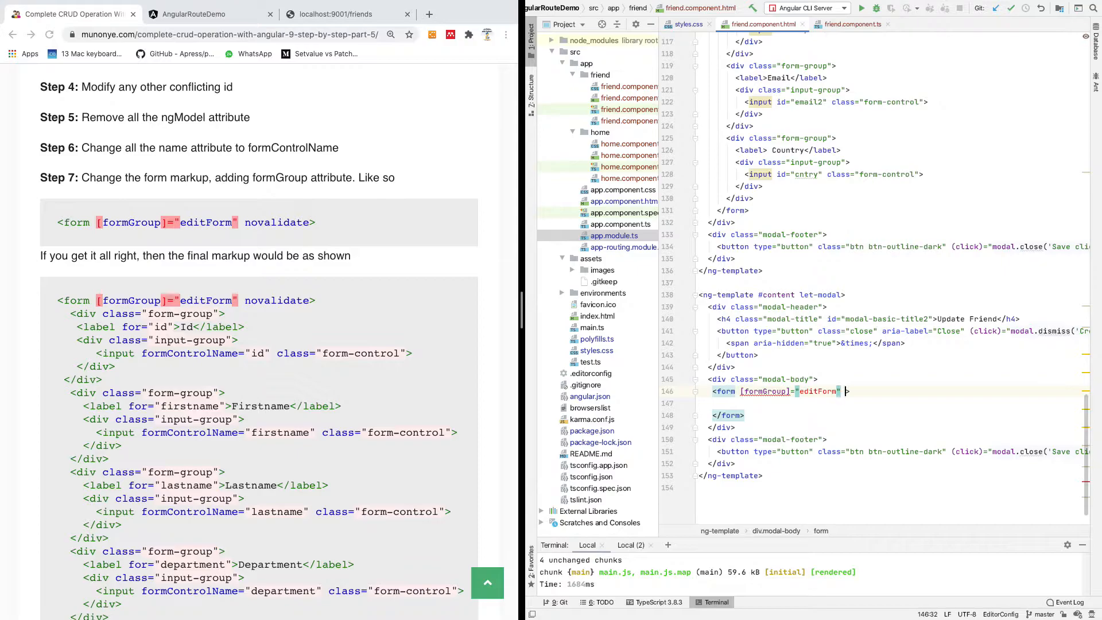
pyautogui.write('novalidate')
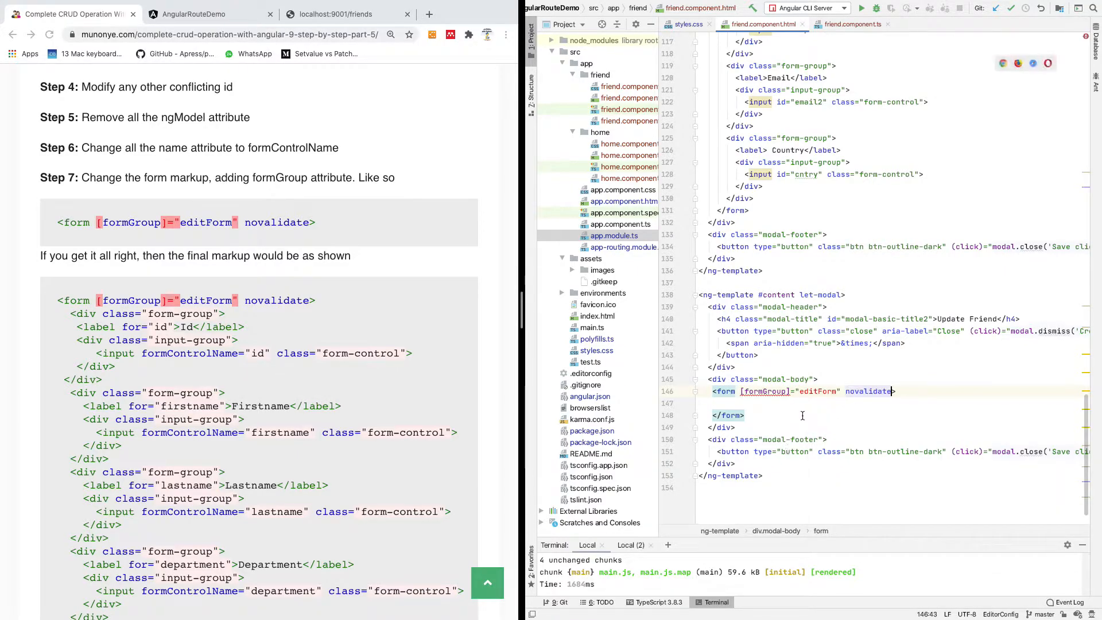
pyautogui.moveTo(762, 390)
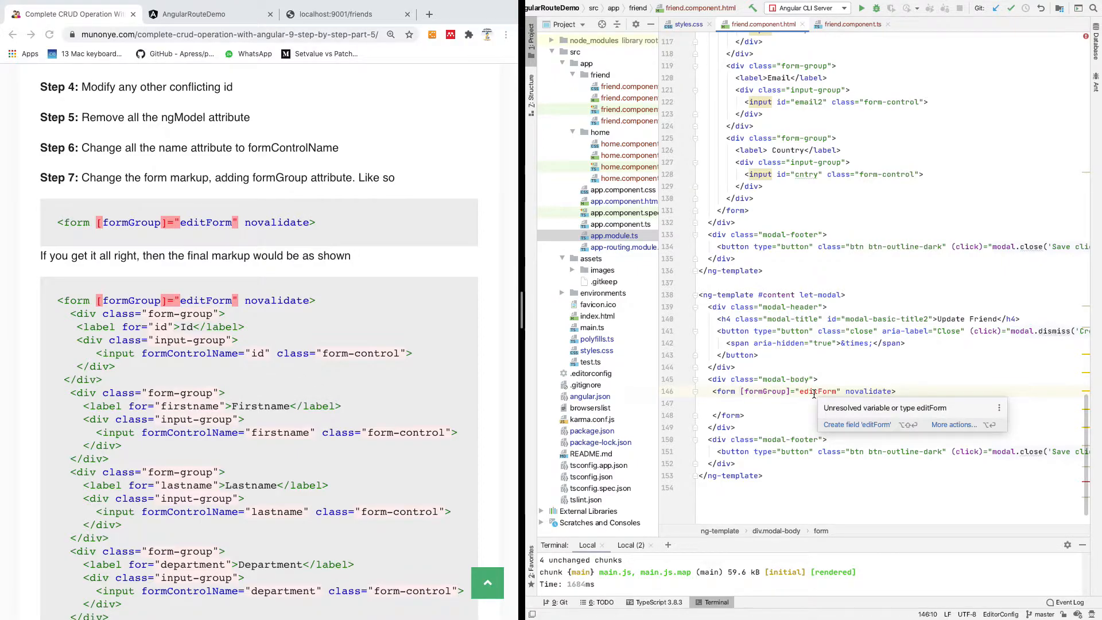
pyautogui.moveTo(805, 403)
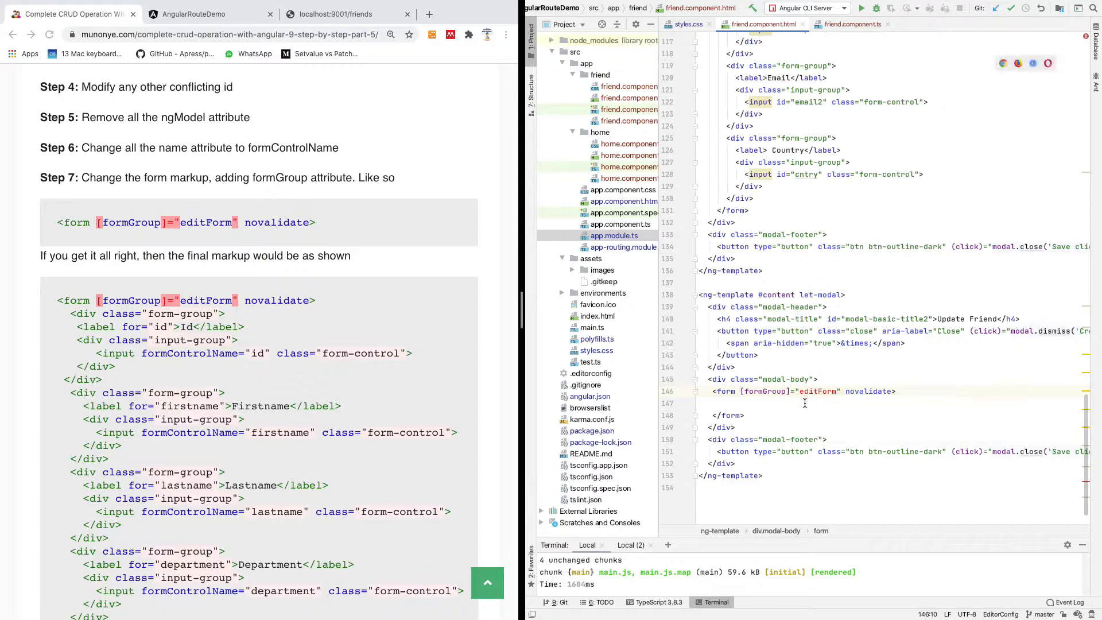
pyautogui.scroll(-3)
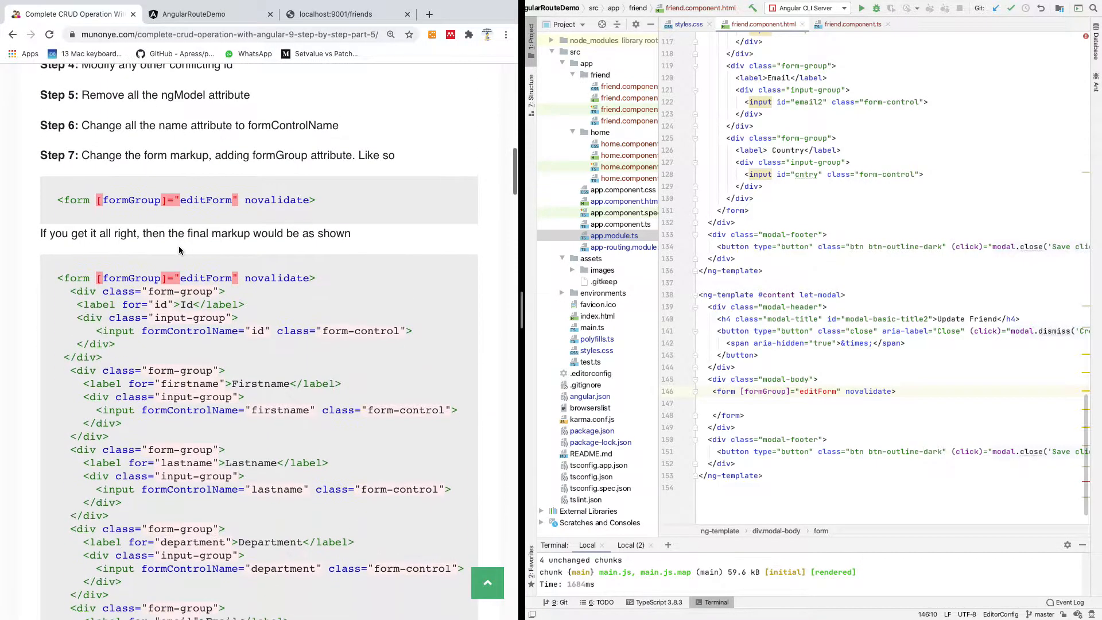
# Step: Copy the tutorial's final edit-form markup with its six form groups into the editForm form
pyautogui.scroll(-3)
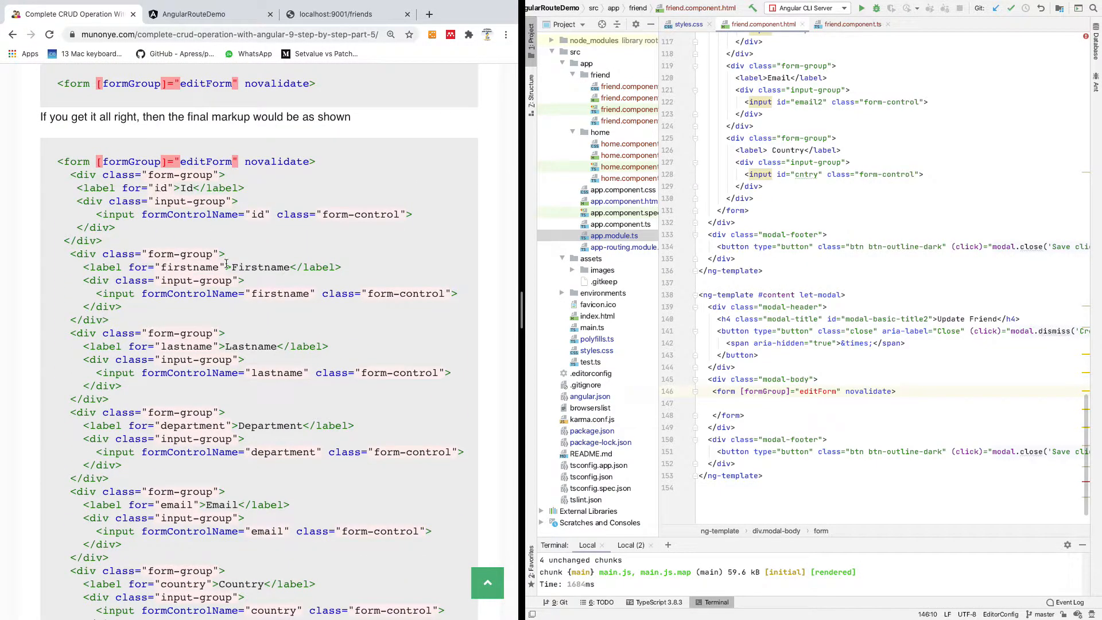
pyautogui.scroll(-3)
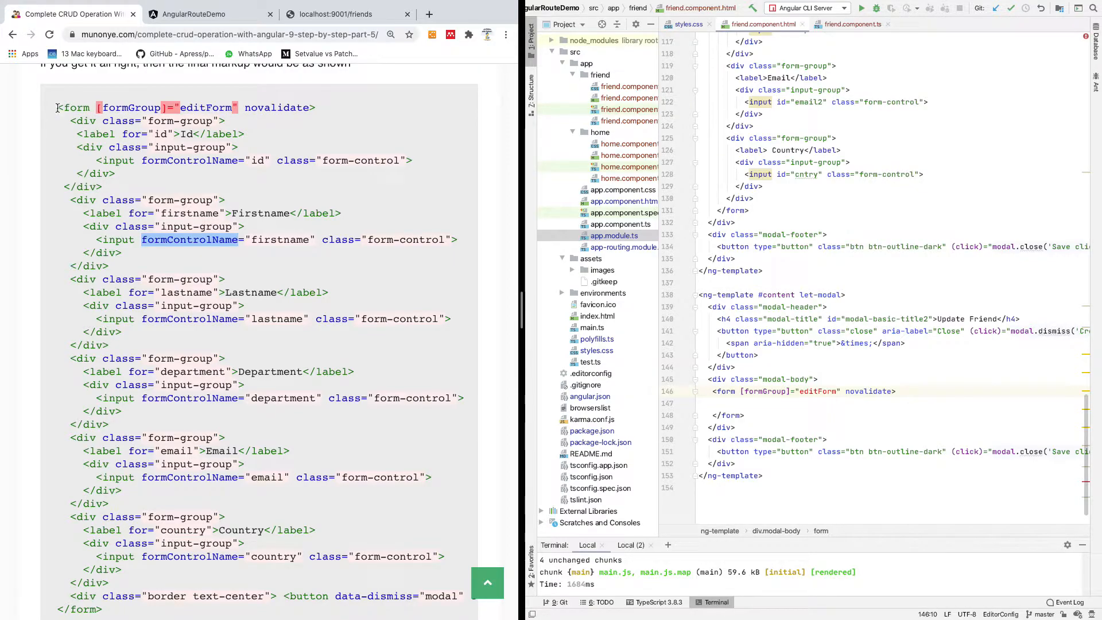
pyautogui.moveTo(56, 107); pyautogui.dragTo(105, 606)
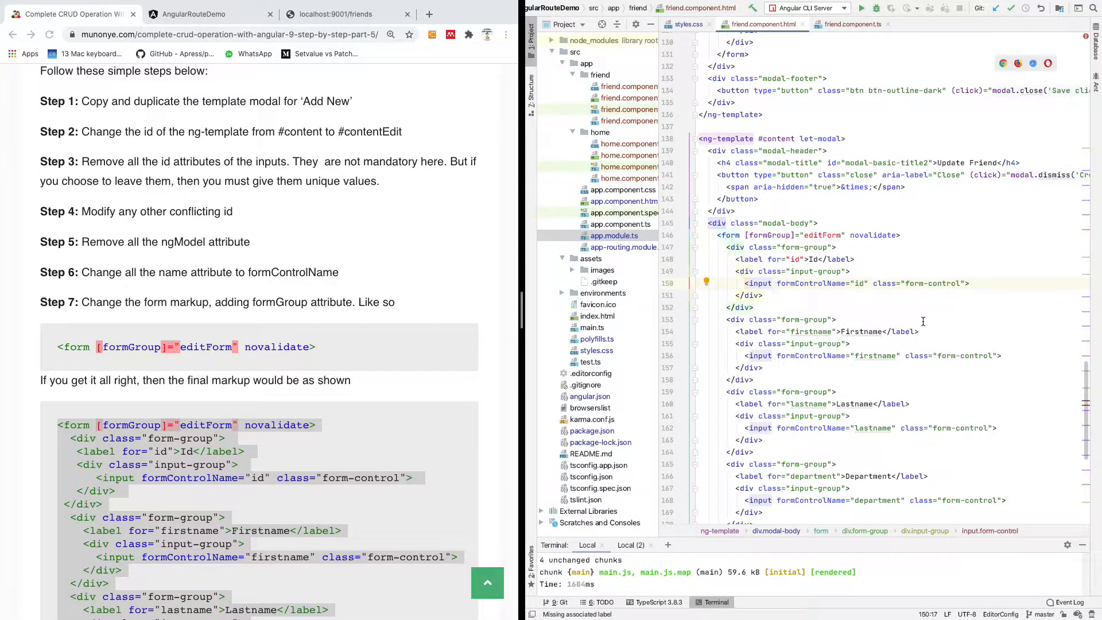
# Step: Add id="id" to the first input and rename the template reference to contentEdit
pyautogui.write('id="id')
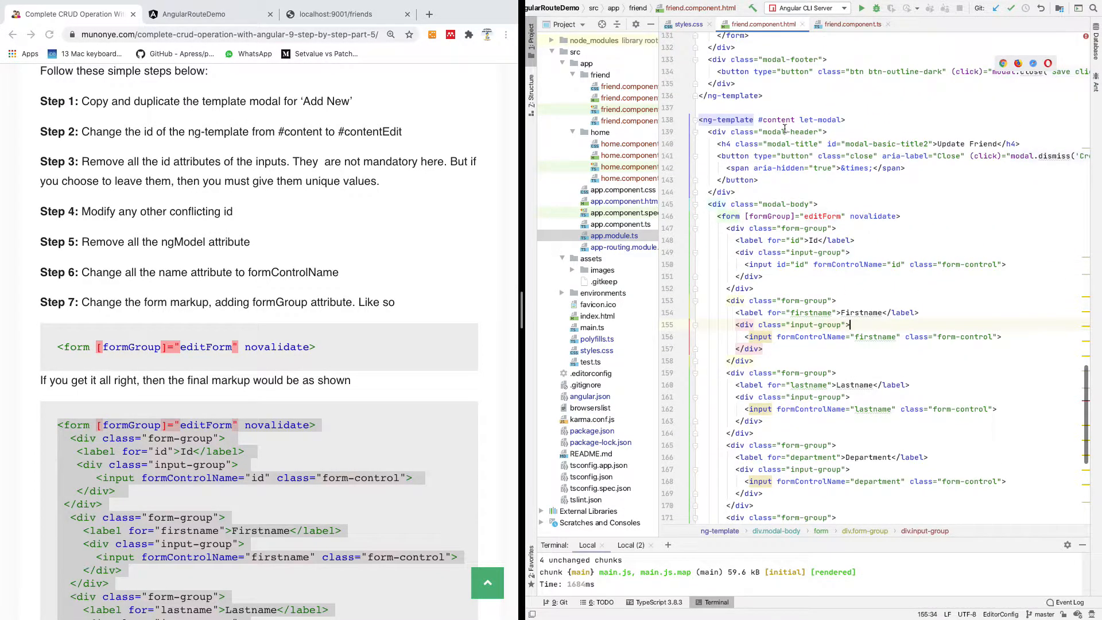
pyautogui.click(793, 119)
pyautogui.write('Edit')
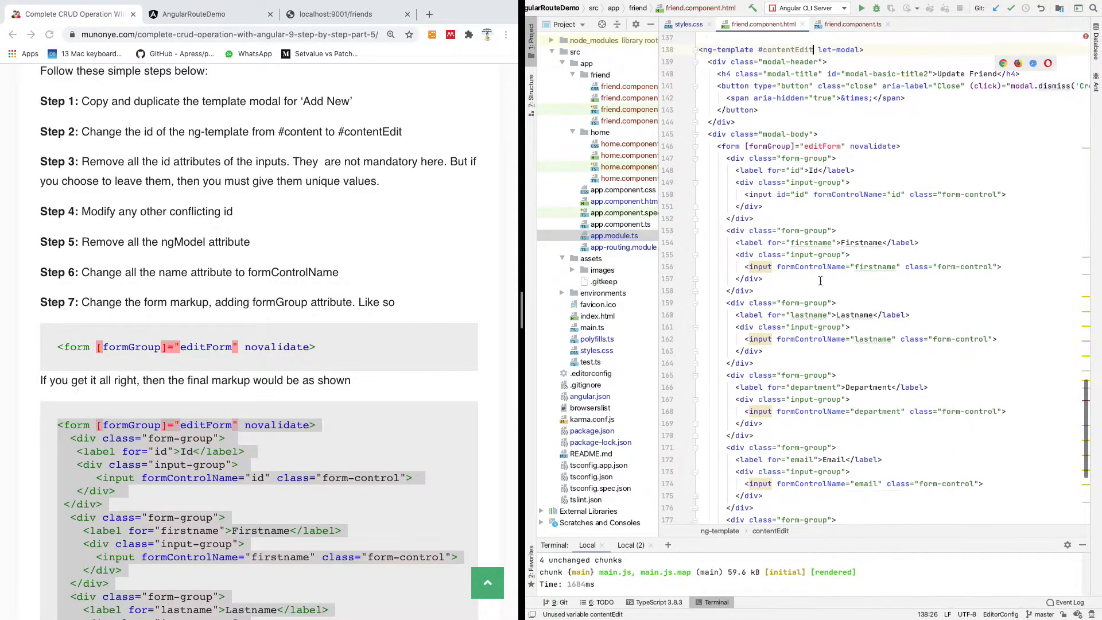
pyautogui.scroll(-3)
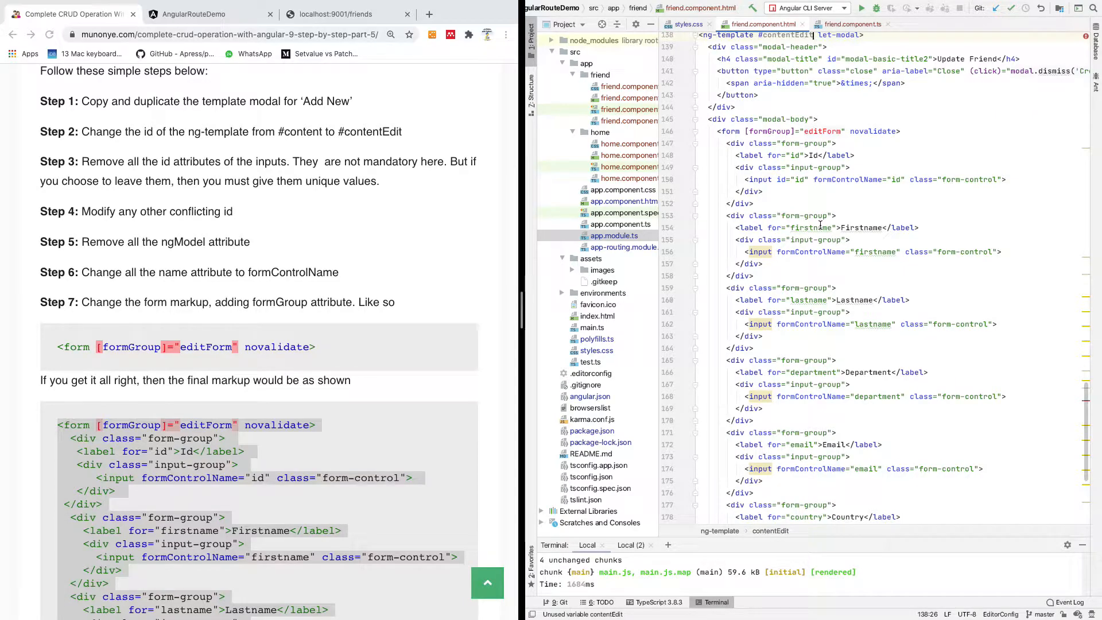
pyautogui.scroll(-3)
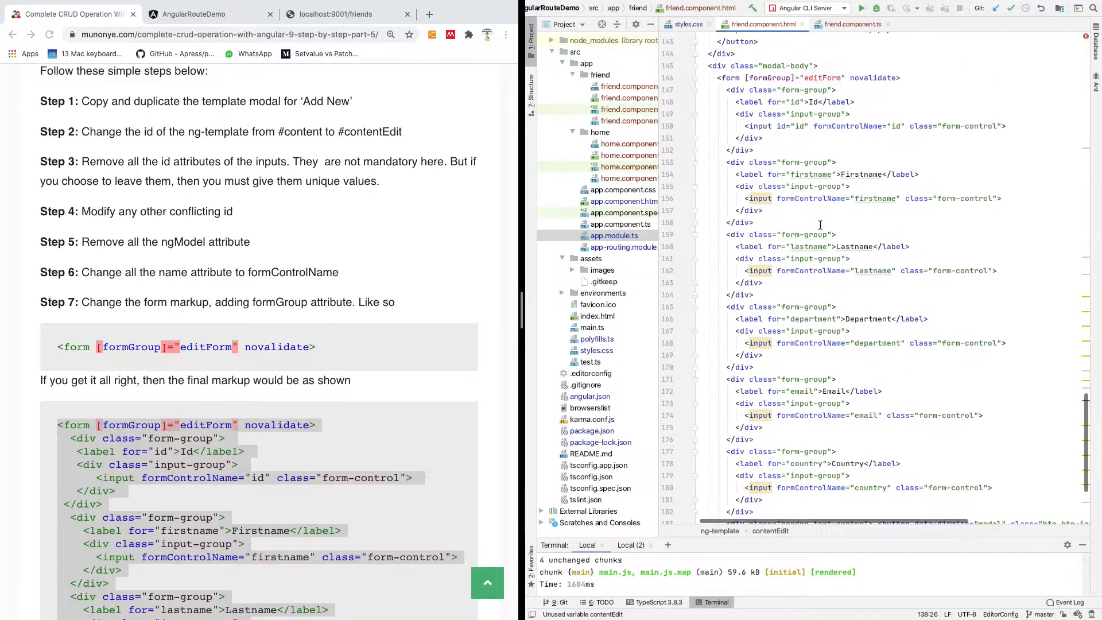
pyautogui.scroll(-3)
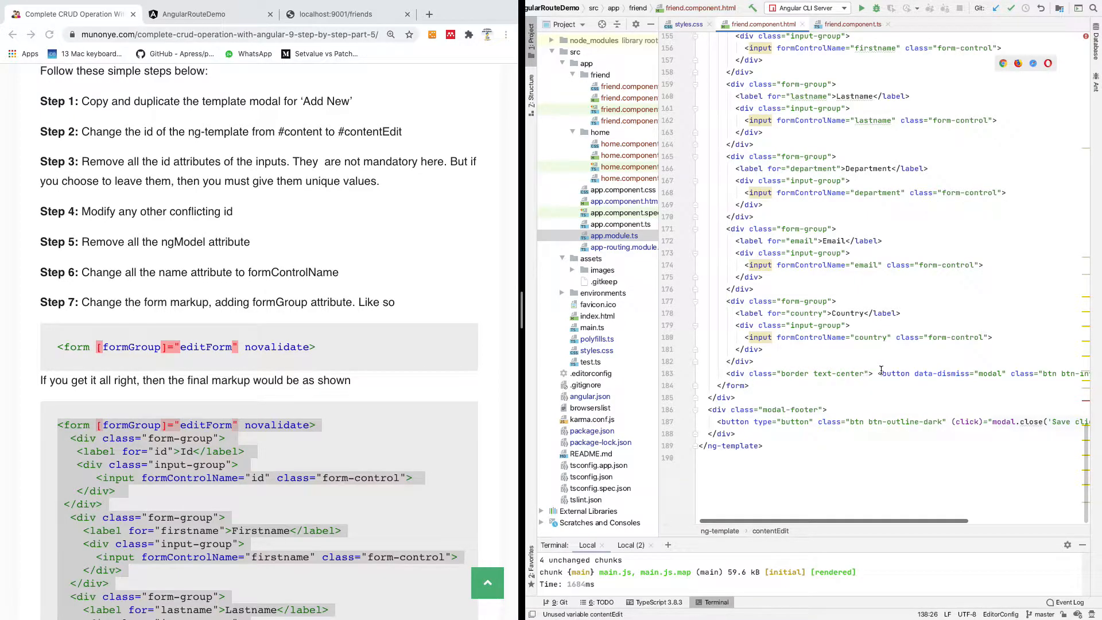
# Step: Bind the Save Changes button's click to openEdit(contentEdit, friend)
pyautogui.click(879, 373)
pyautogui.write('</div>')
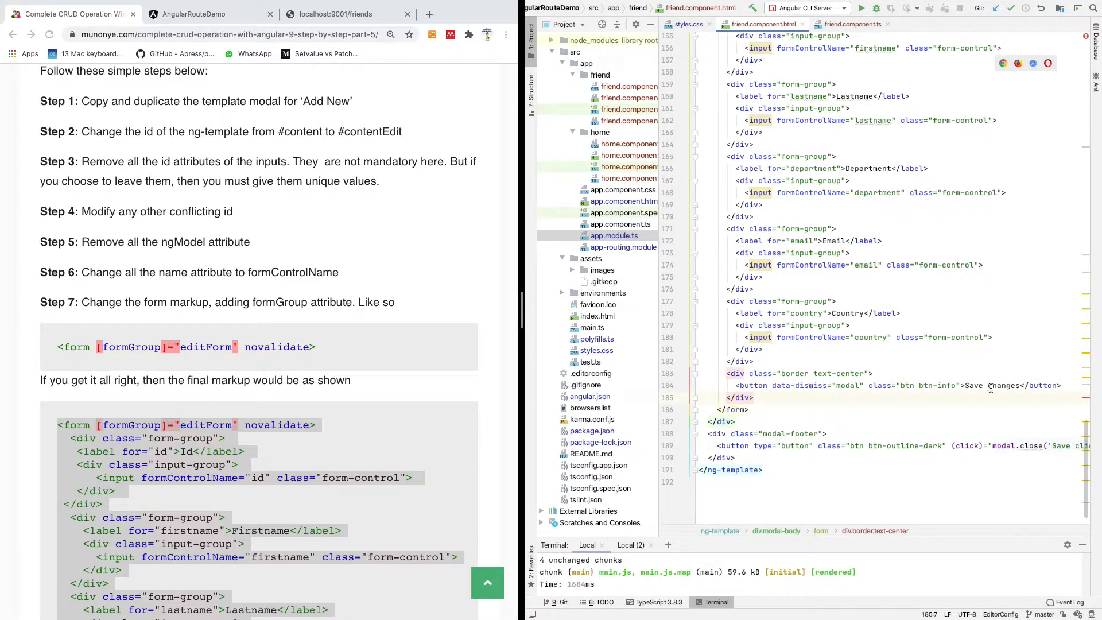
pyautogui.moveTo(986, 389)
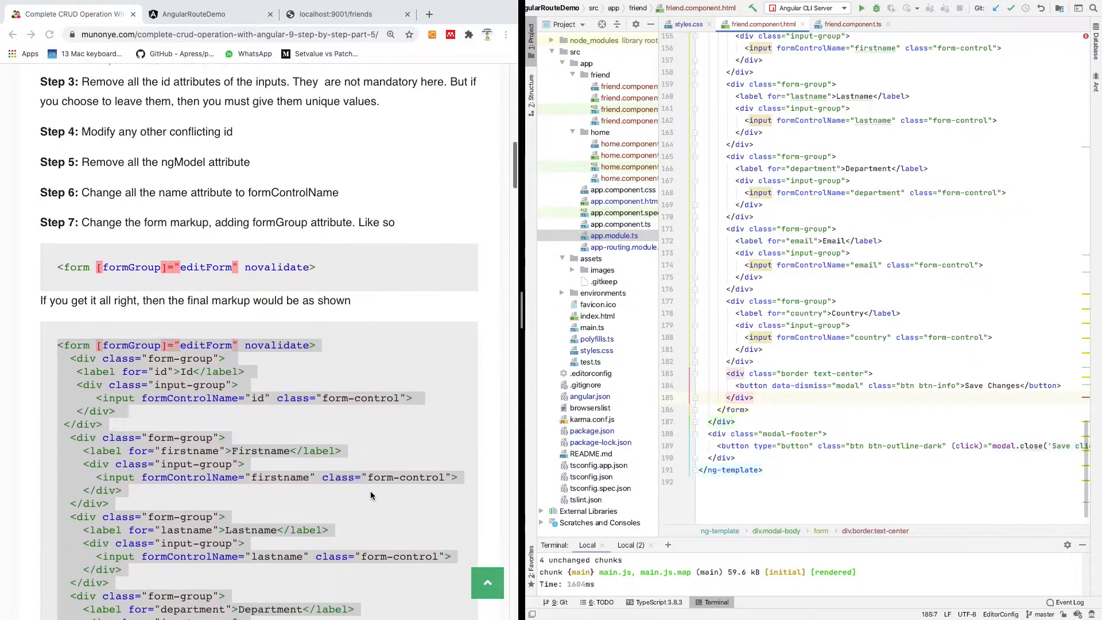
pyautogui.scroll(-3)
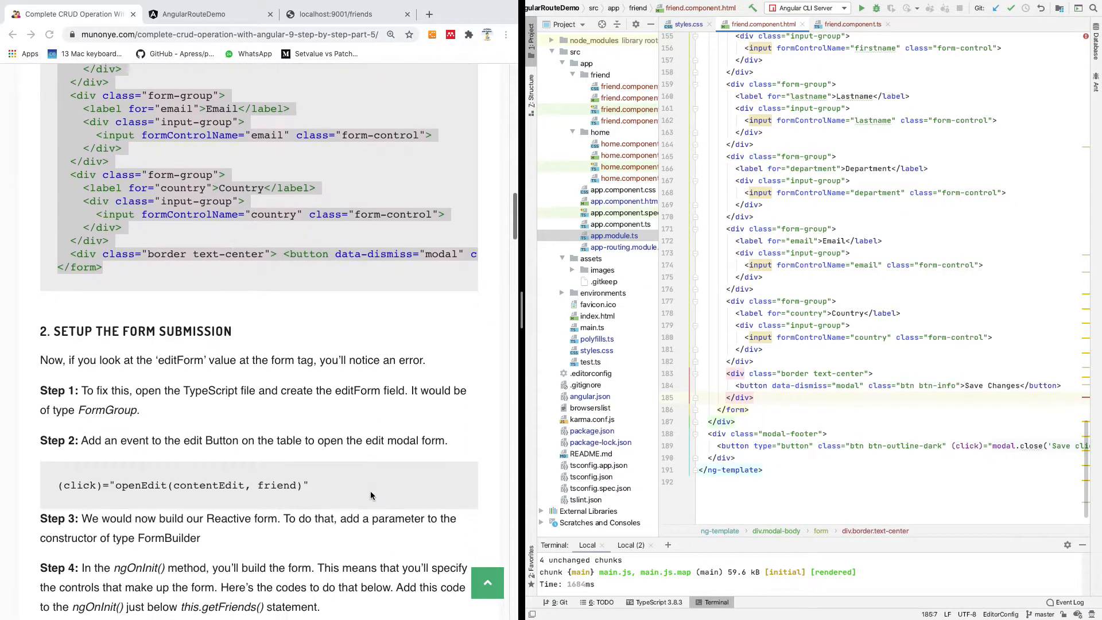
pyautogui.scroll(-3)
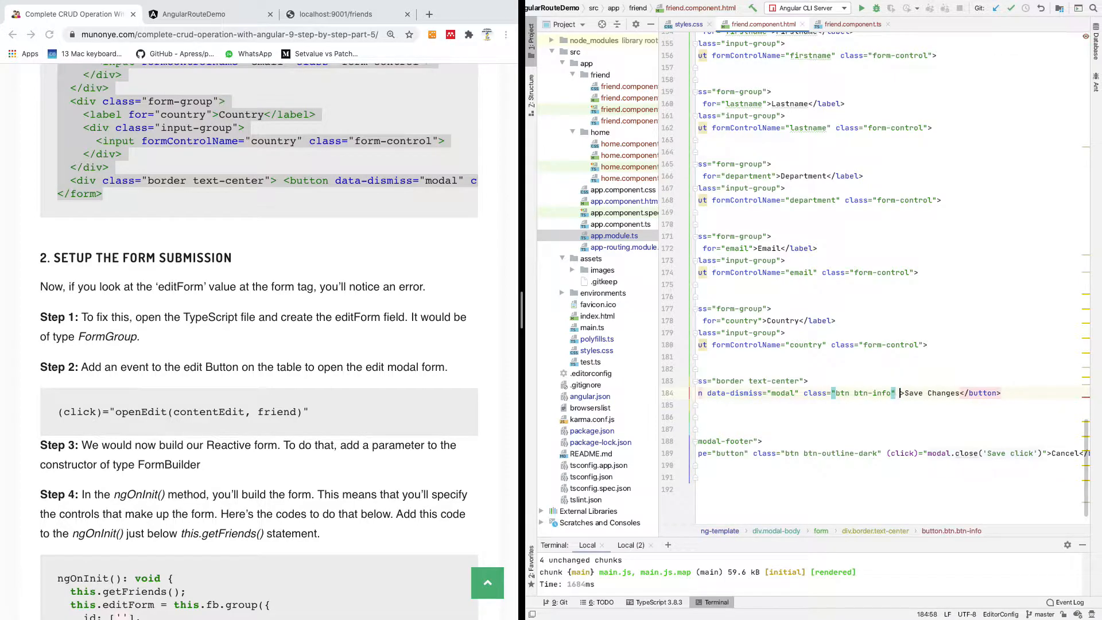
pyautogui.write('on')
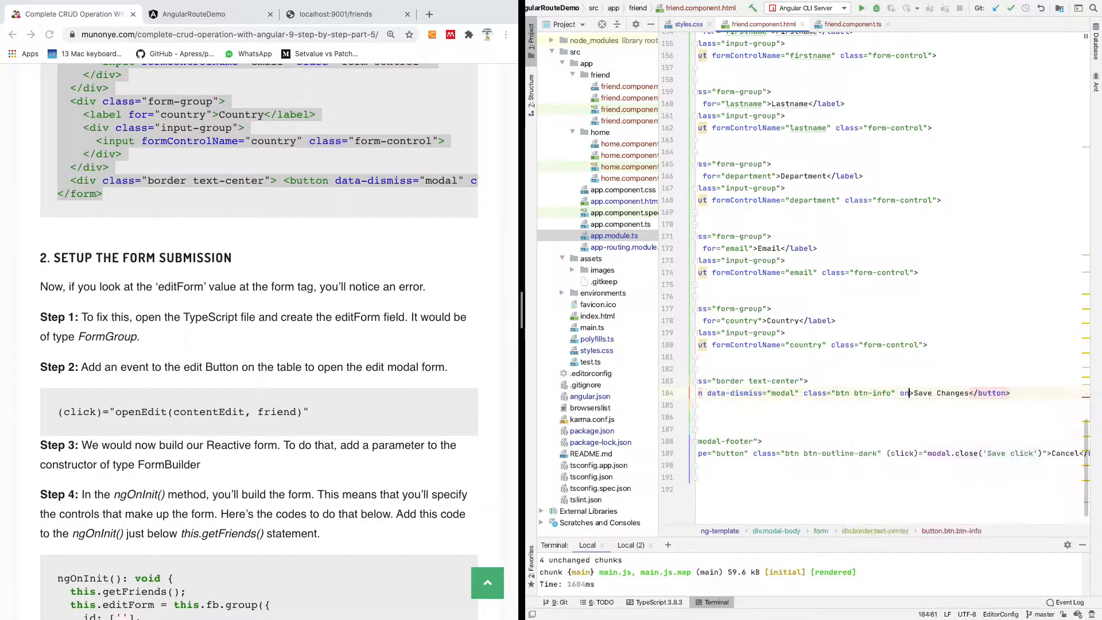
pyautogui.write('openEdit"')
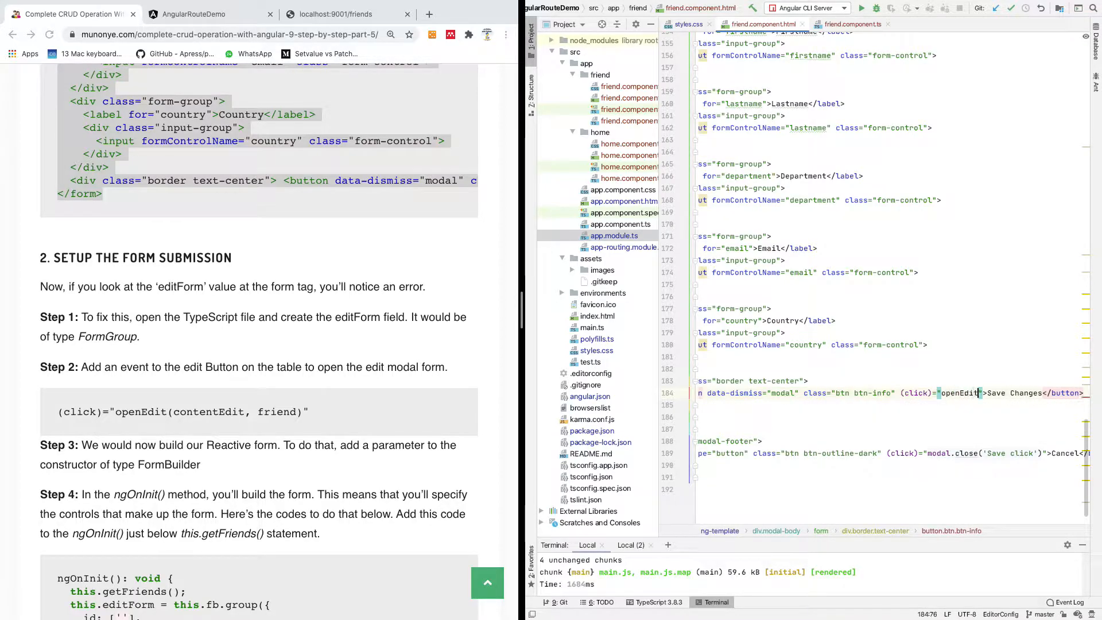
pyautogui.write('(')
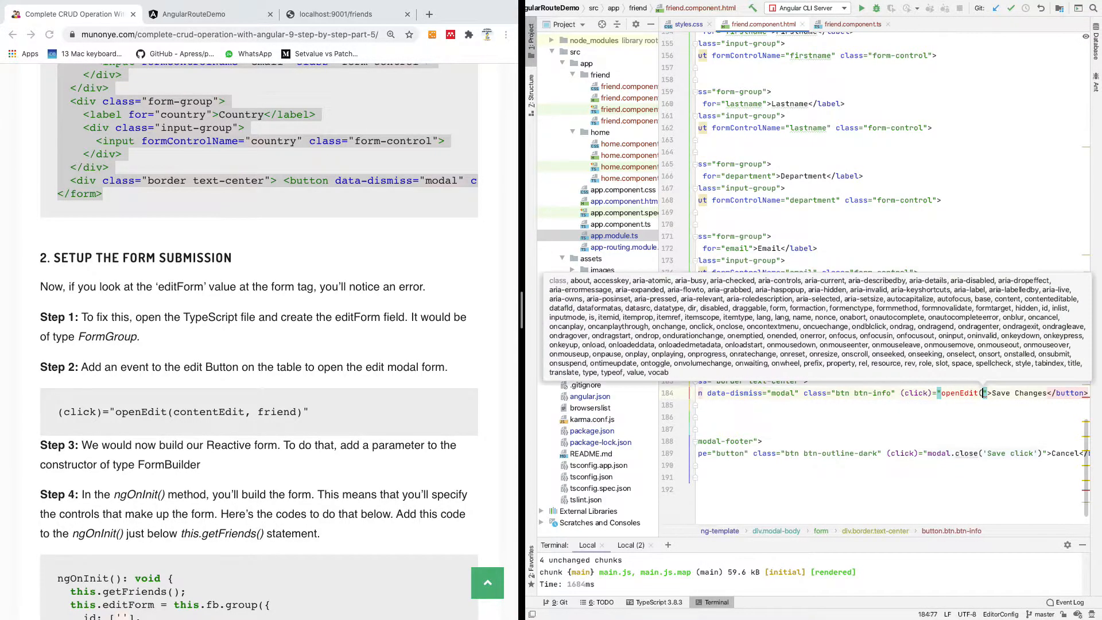
pyautogui.write('contentEdit,')
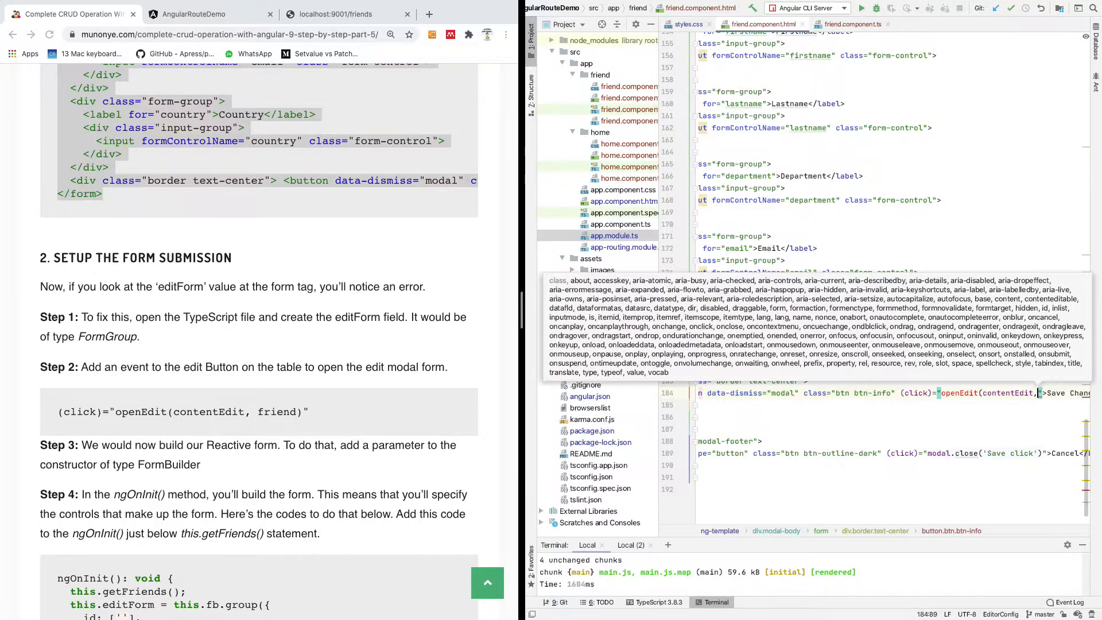
pyautogui.write('riend: ;')
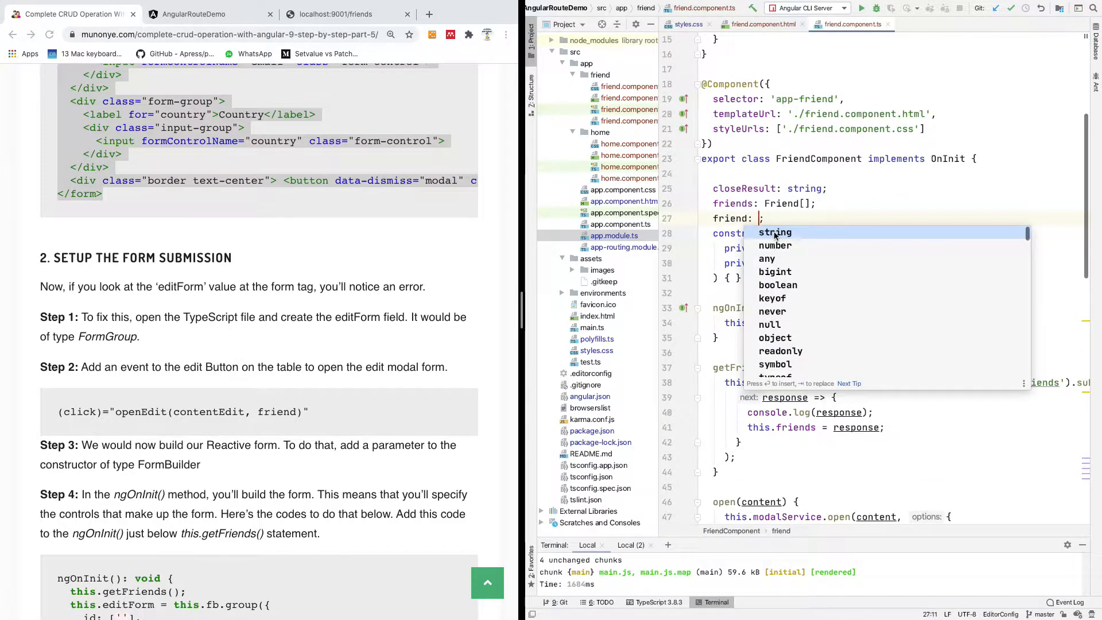
# Step: Declare the field friend: Friend in FriendComponent and return to the template
pyautogui.write('F')
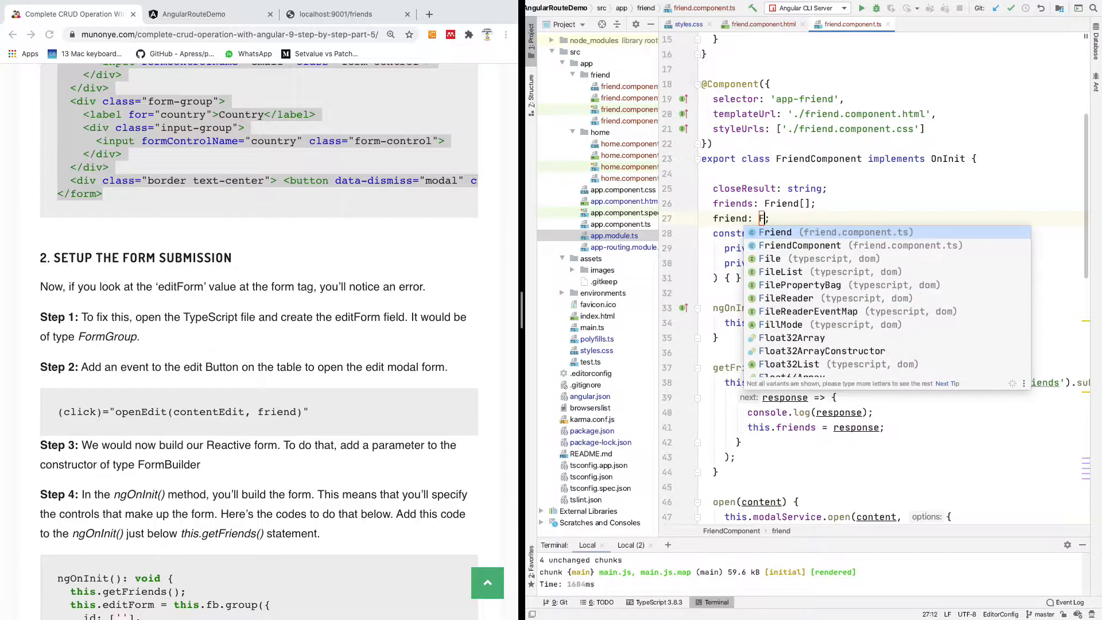
pyautogui.press('Enter')
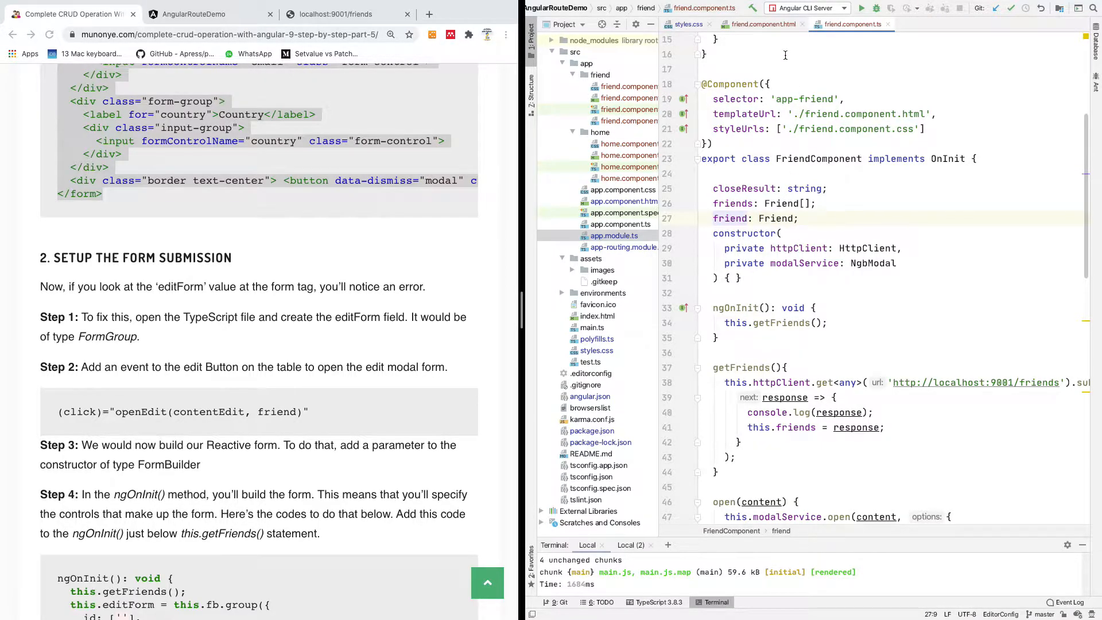
pyautogui.click(759, 24)
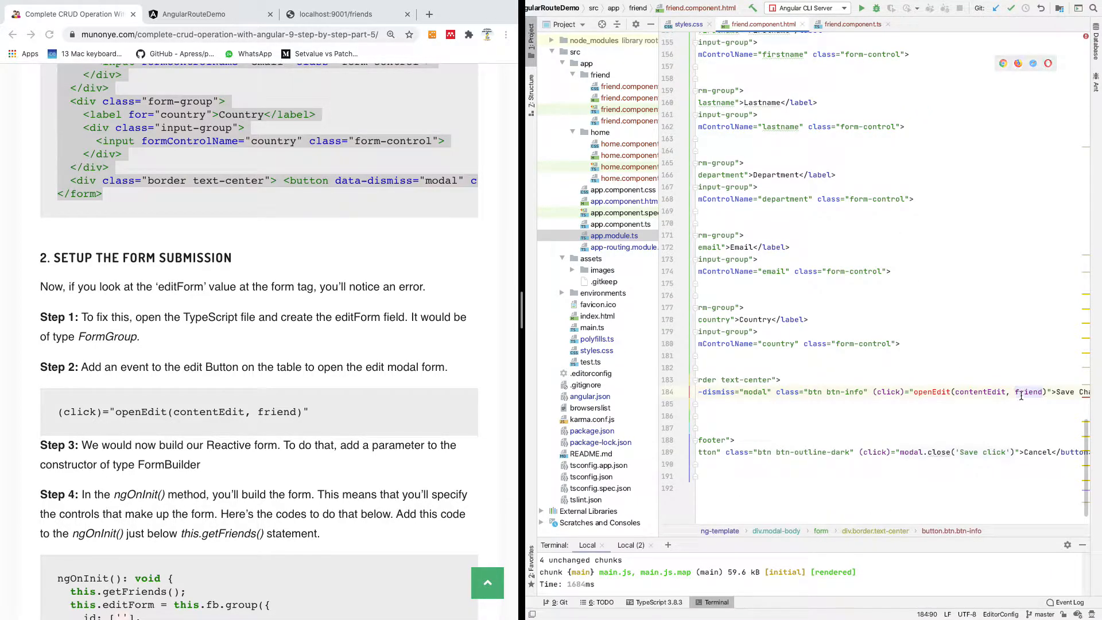
pyautogui.moveTo(1030, 391)
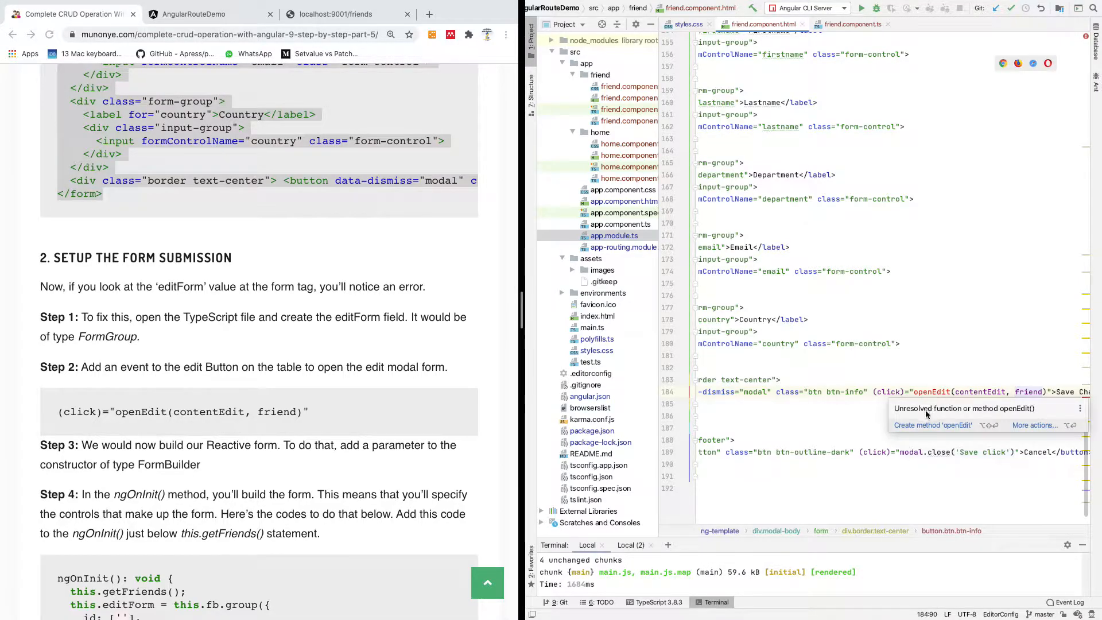
pyautogui.scroll(-3)
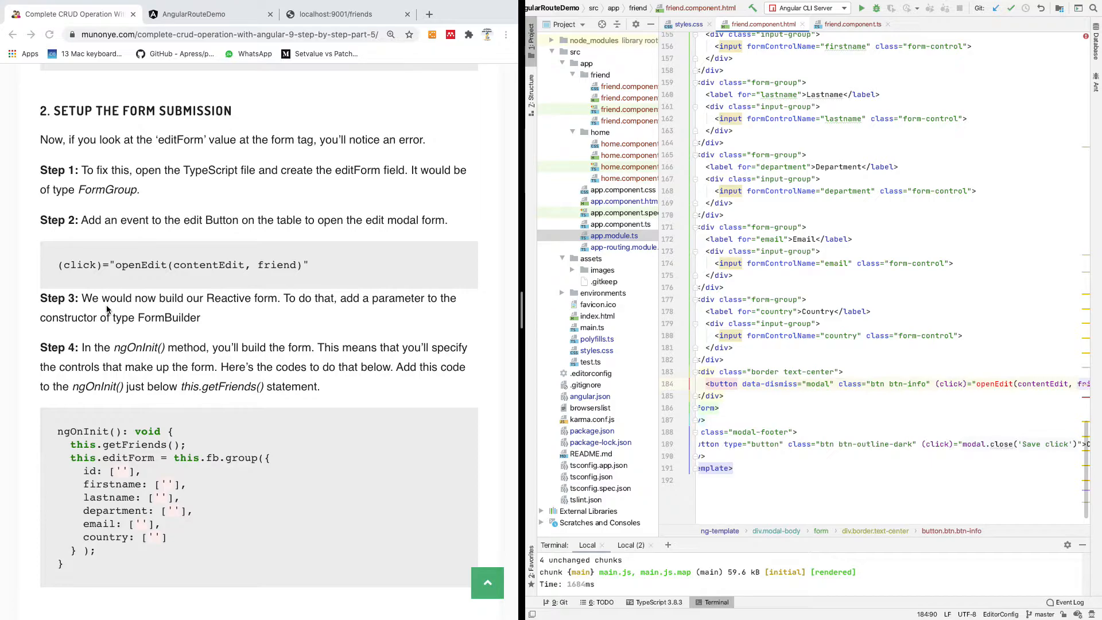
pyautogui.moveTo(229, 357)
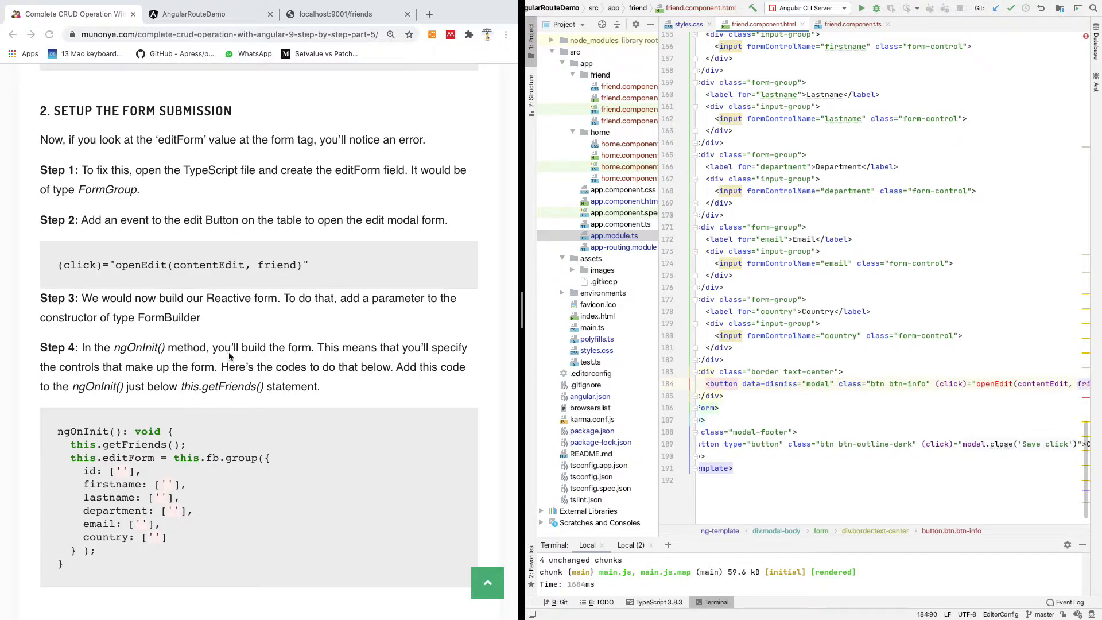
# Step: Start a this.editForm assignment in ngOnInit below this.getFriends()
pyautogui.scroll(-3)
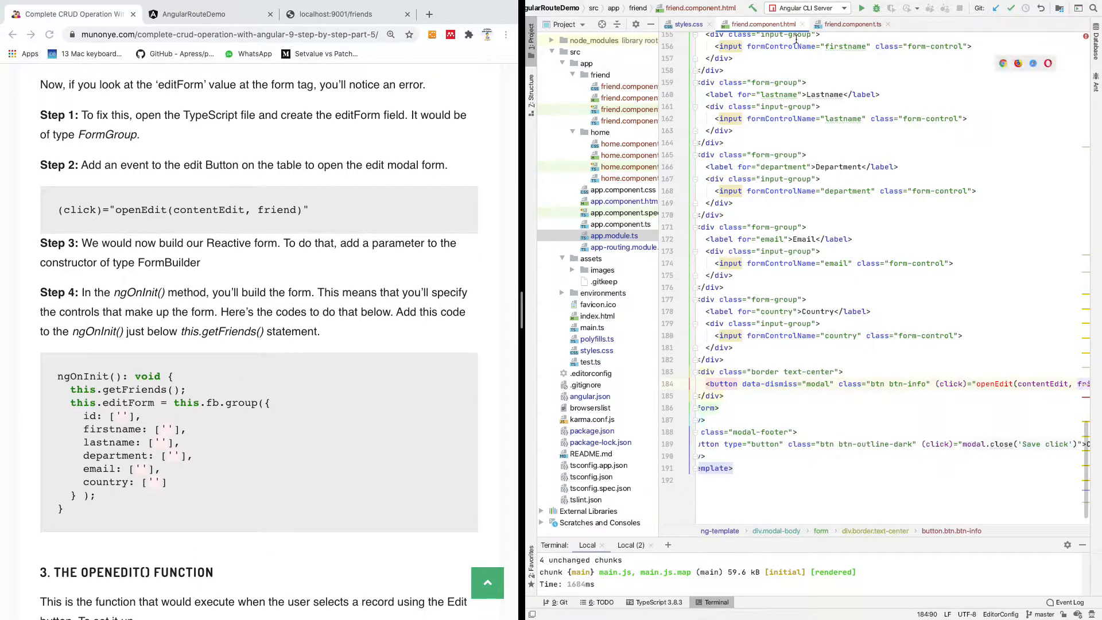
pyautogui.click(853, 24)
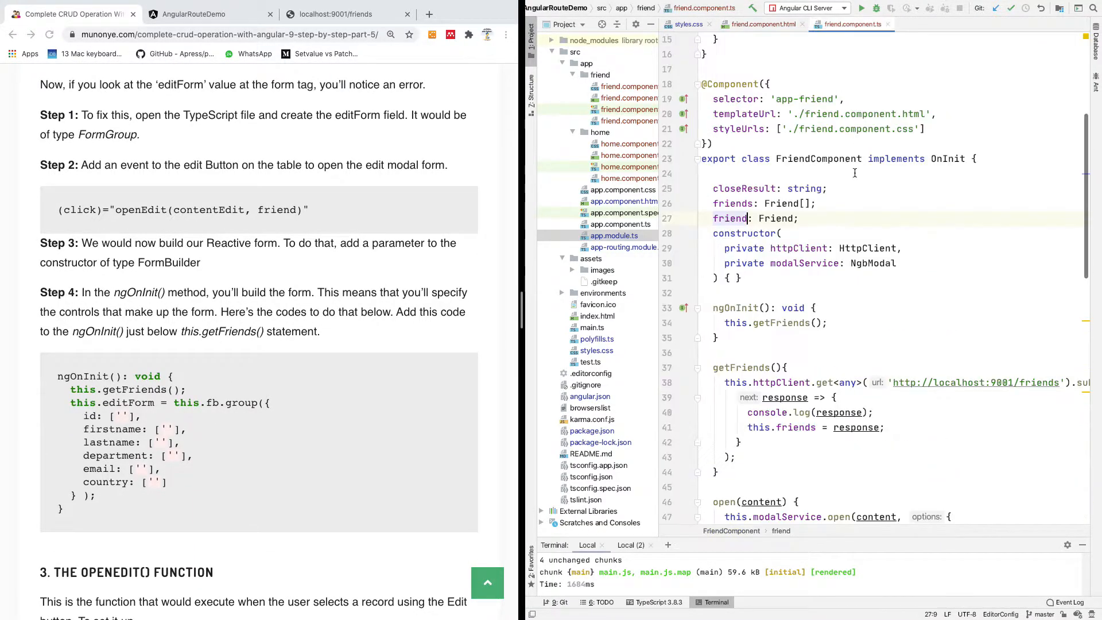
pyautogui.scroll(-3)
pyautogui.write('this.')
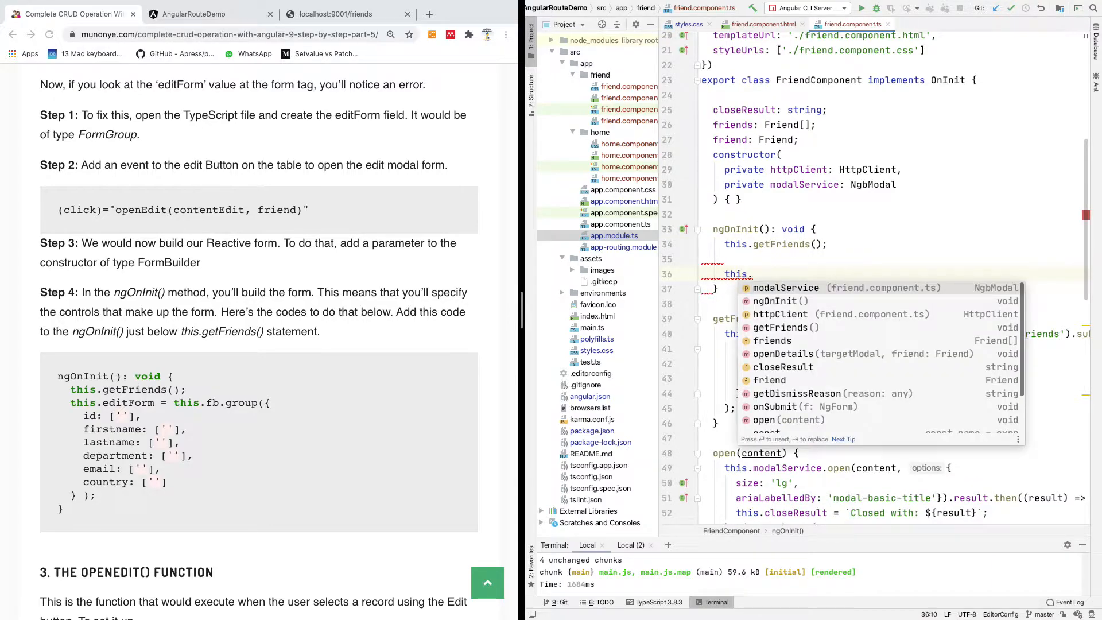
pyautogui.write('edit')
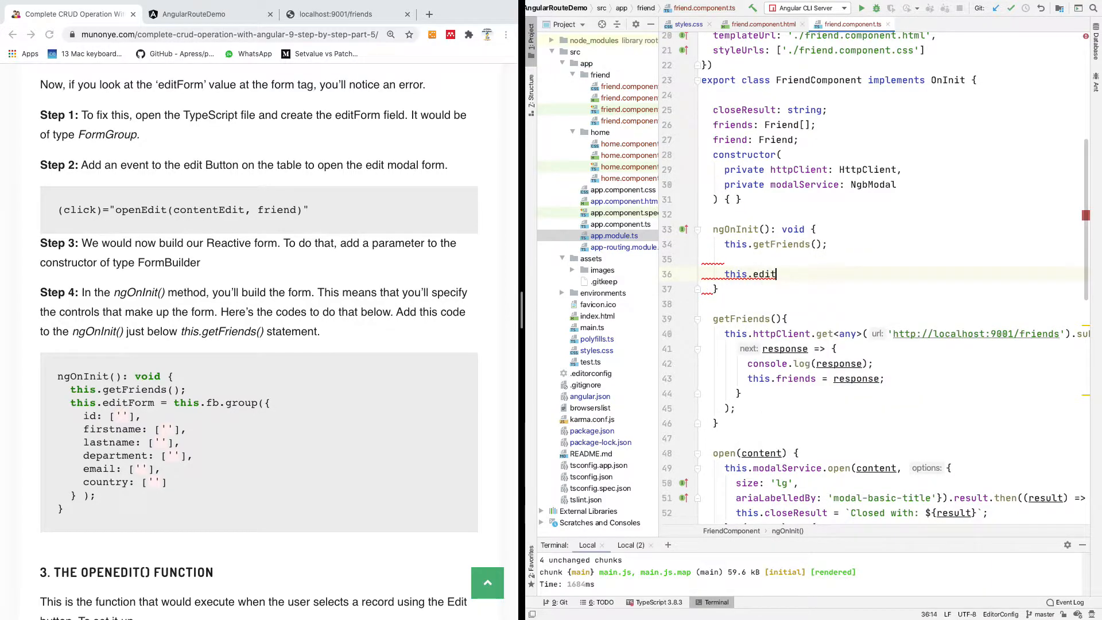
pyautogui.write('Form')
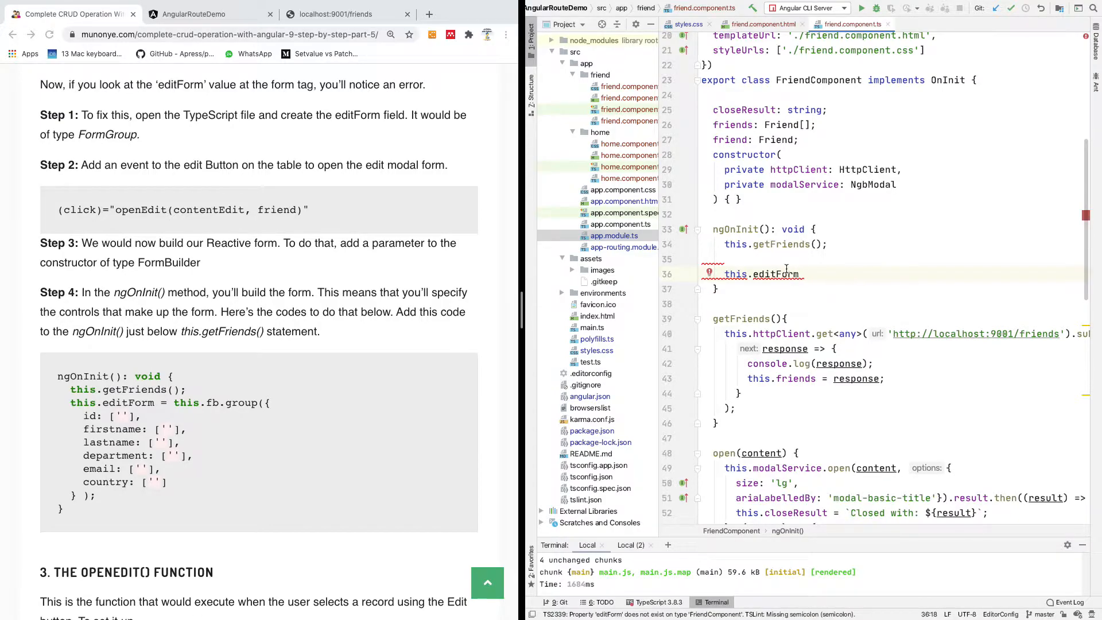
# Step: Complete the line as this.editForm = this.fb
pyautogui.doubleClick(778, 273)
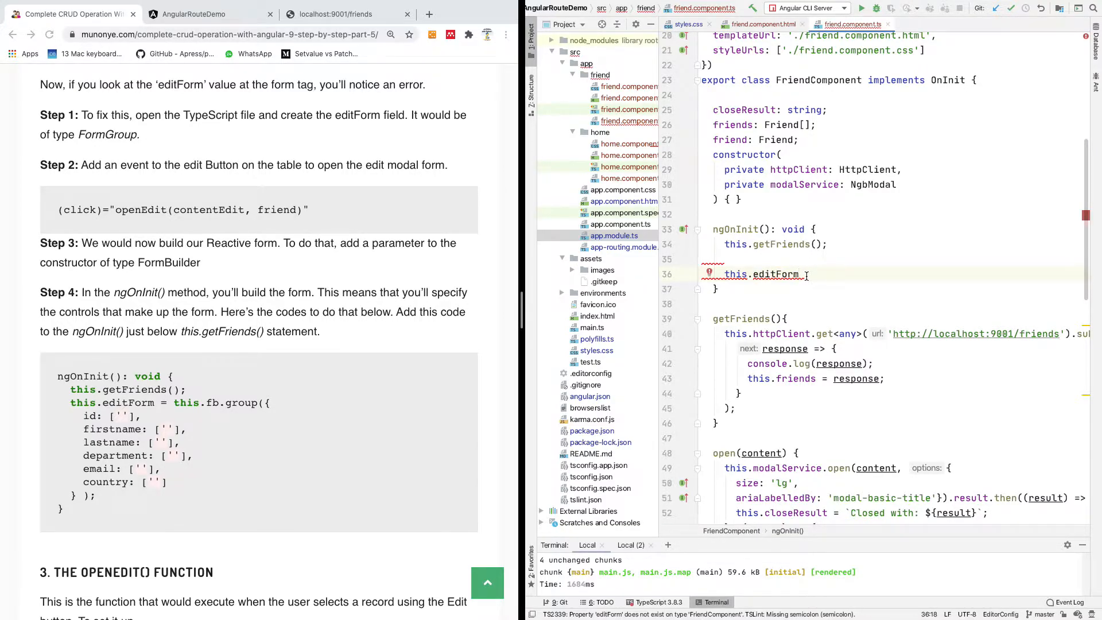
pyautogui.write('=')
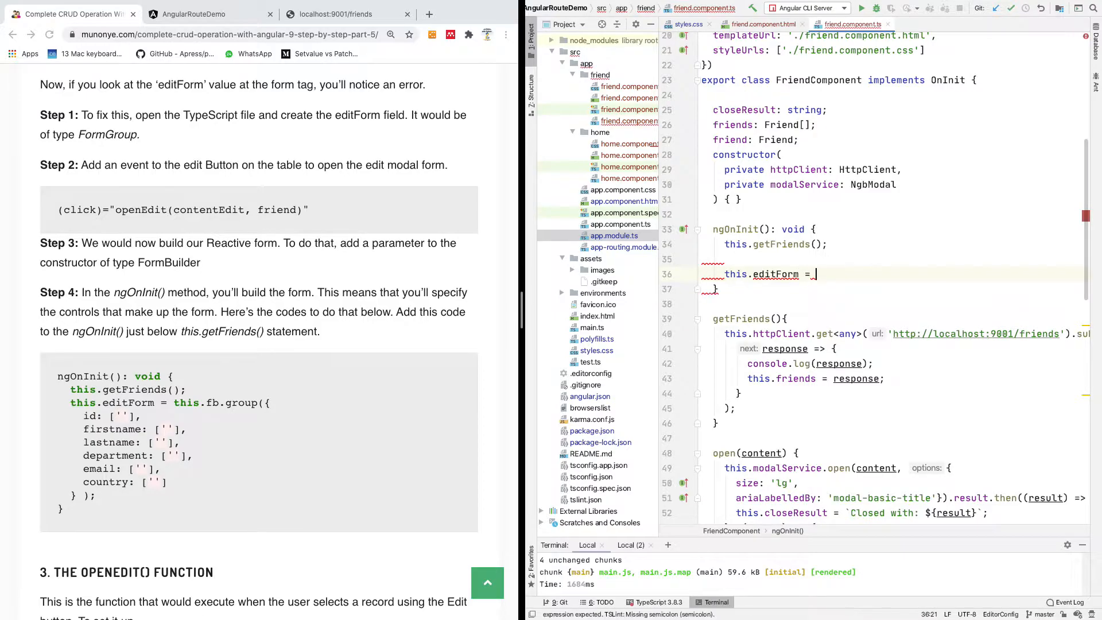
pyautogui.write('this.')
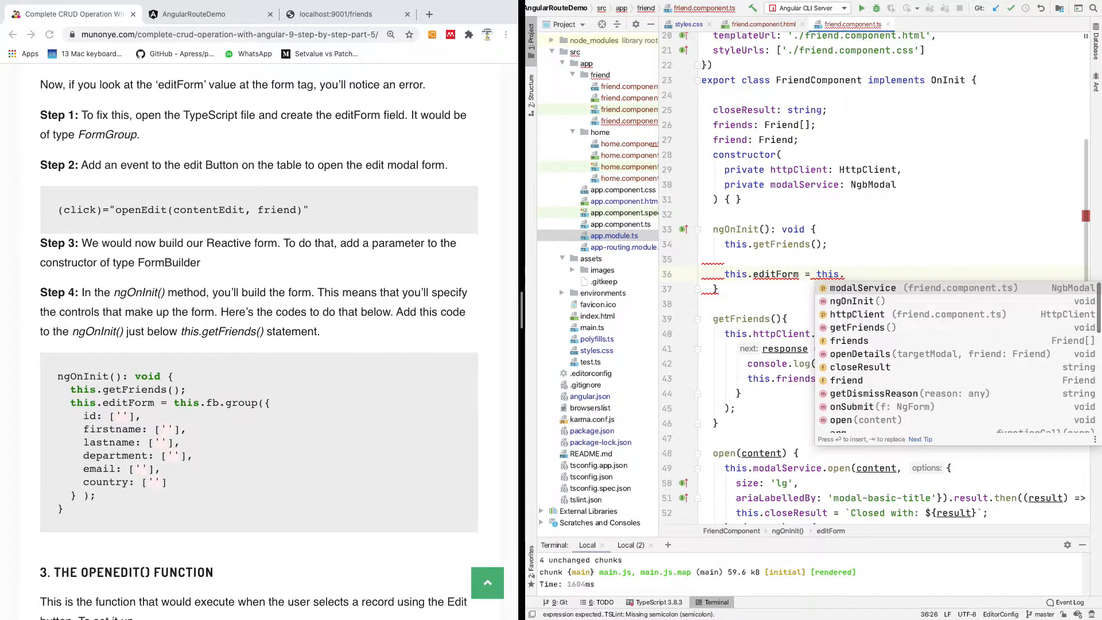
pyautogui.write('fb')
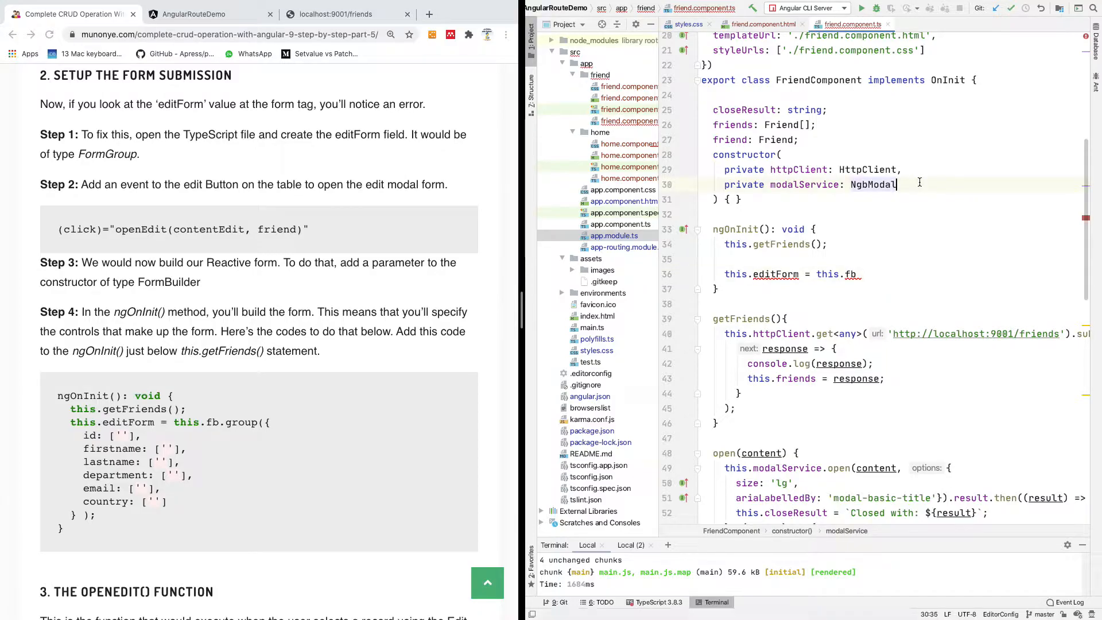
# Step: Inject private fb: FormBuilder in the constructor
pyautogui.write('p')
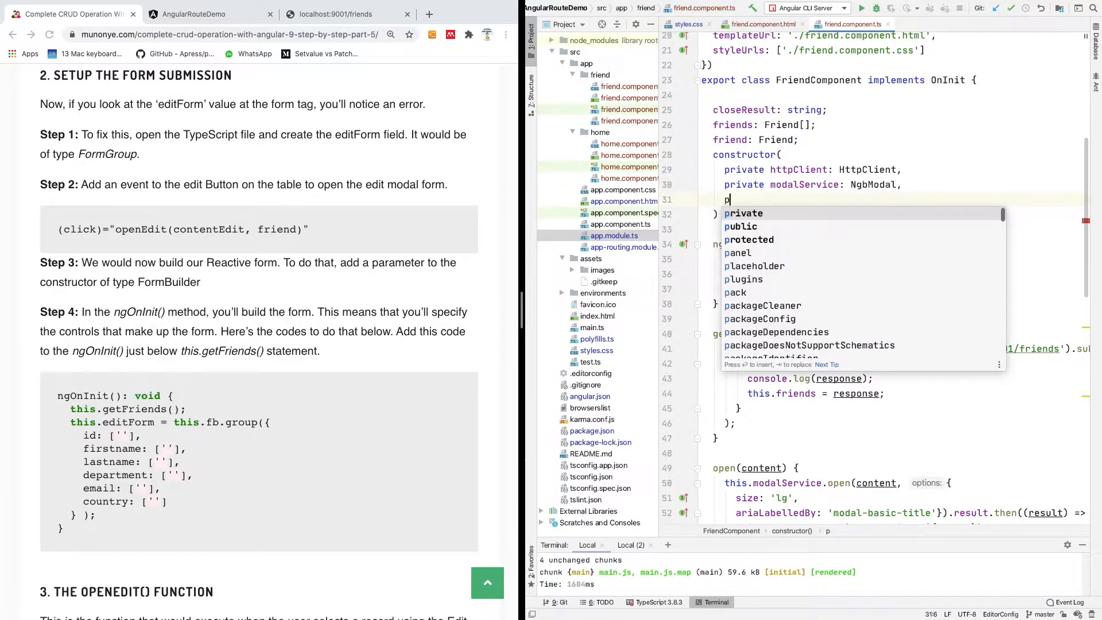
pyautogui.write('rivate fr')
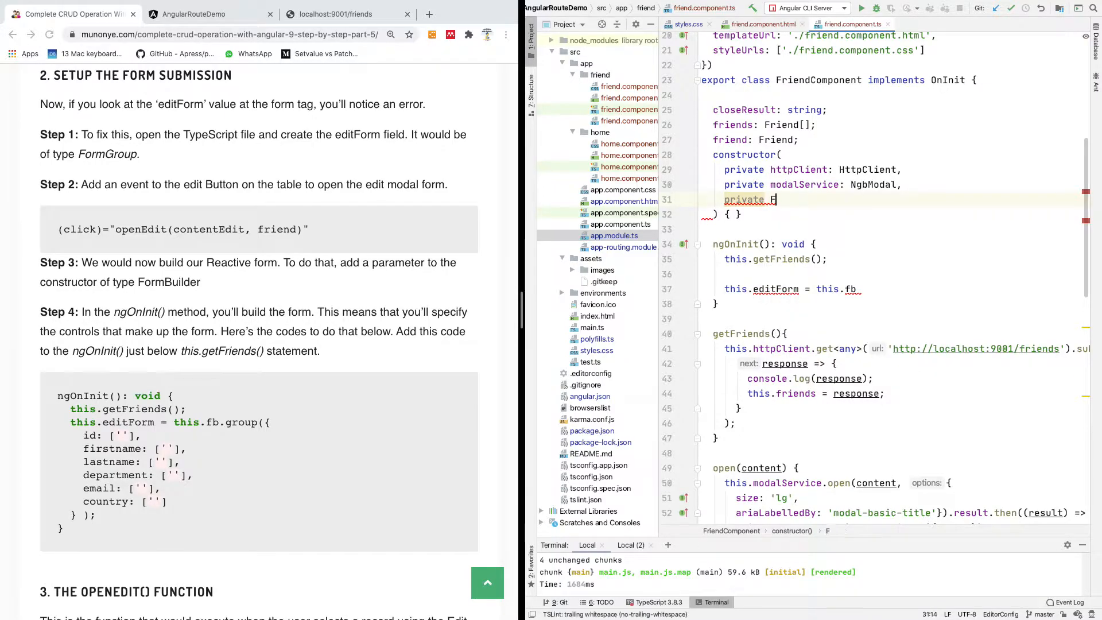
pyautogui.press('backspace')
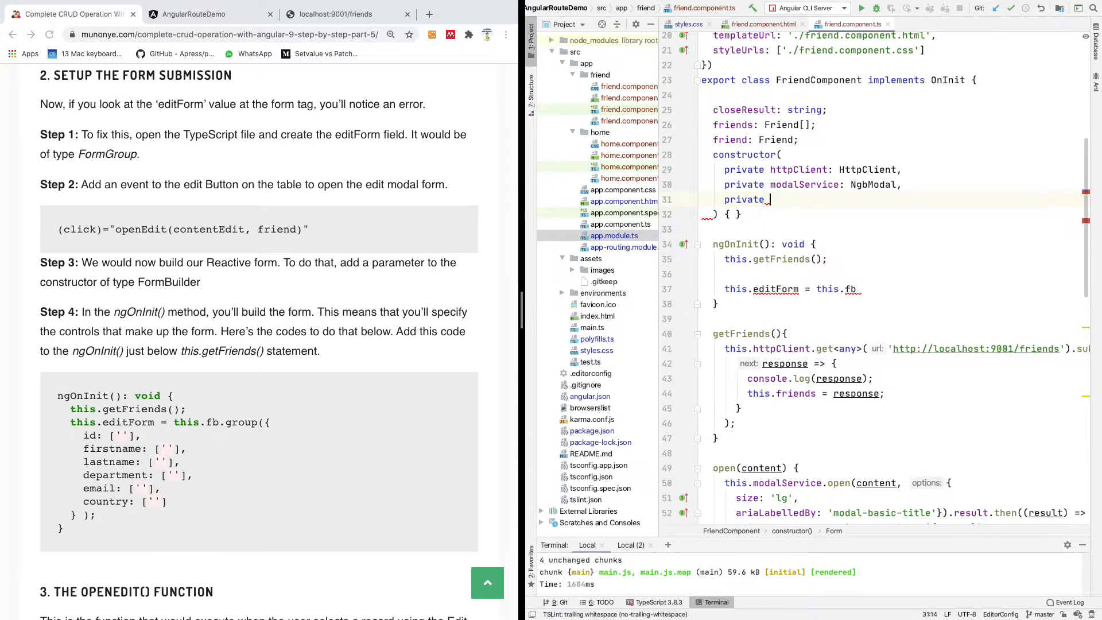
pyautogui.write('fb: FormBuilder')
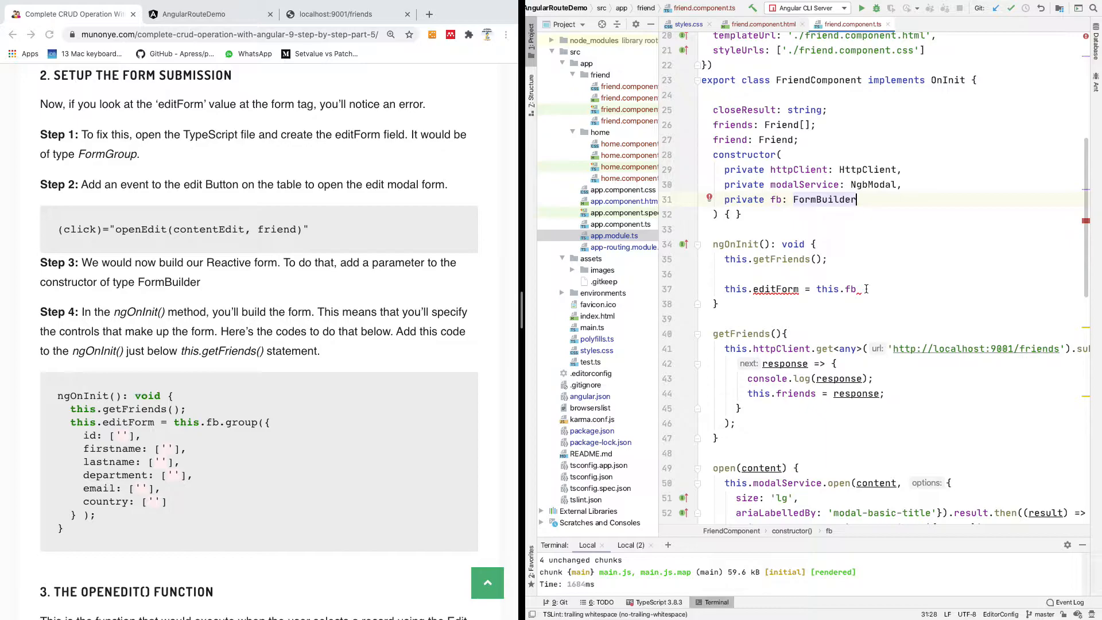
# Step: Declare editForm as FormGroup and call this.fb.group with empty braces
pyautogui.write('.')
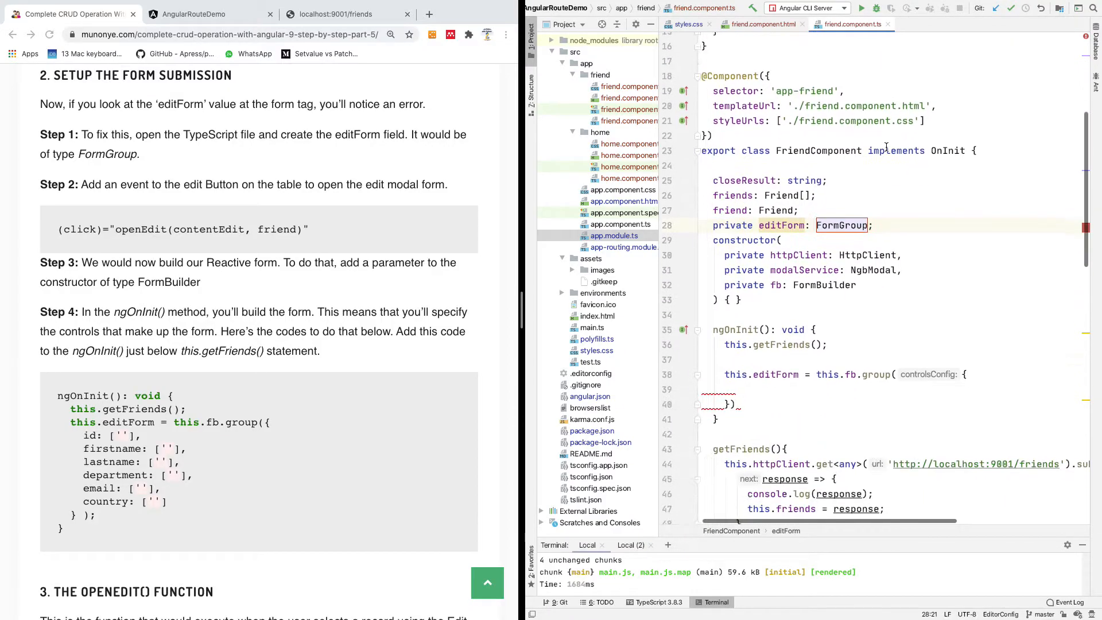
pyautogui.scroll(-3)
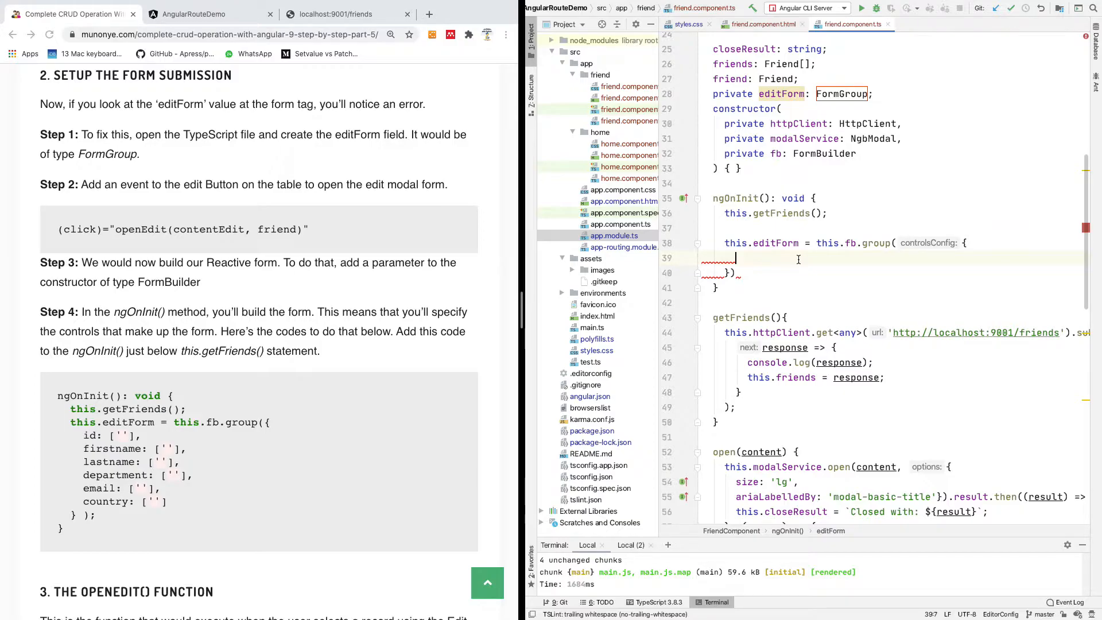
# Step: Add id, firstname and lastname controls to the editForm group, each with an empty-string value
pyautogui.write("id:['")
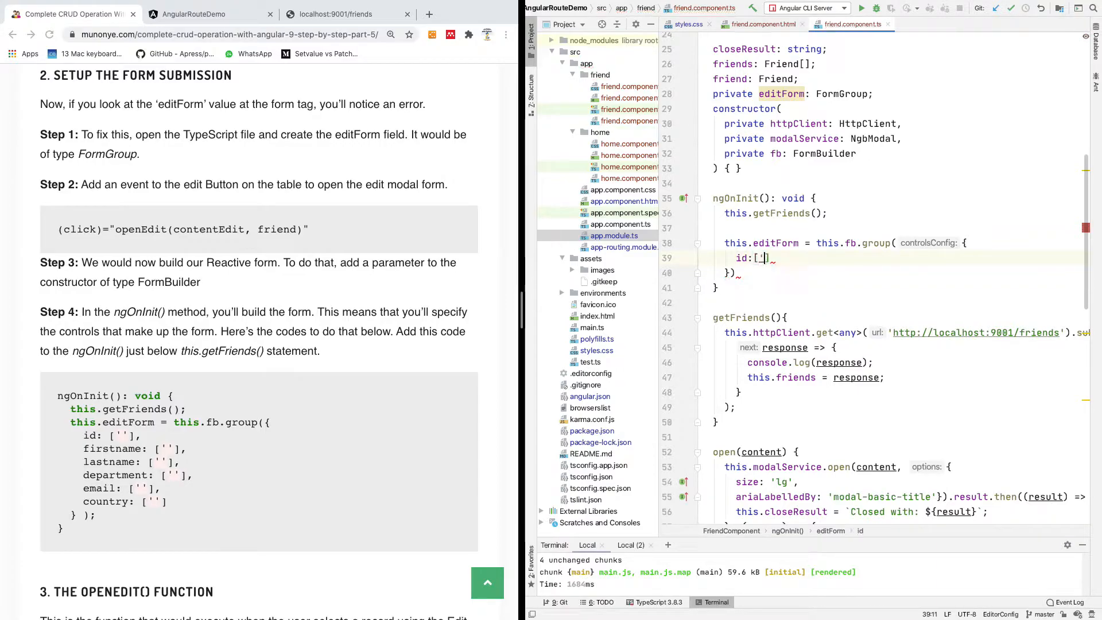
pyautogui.write("'")
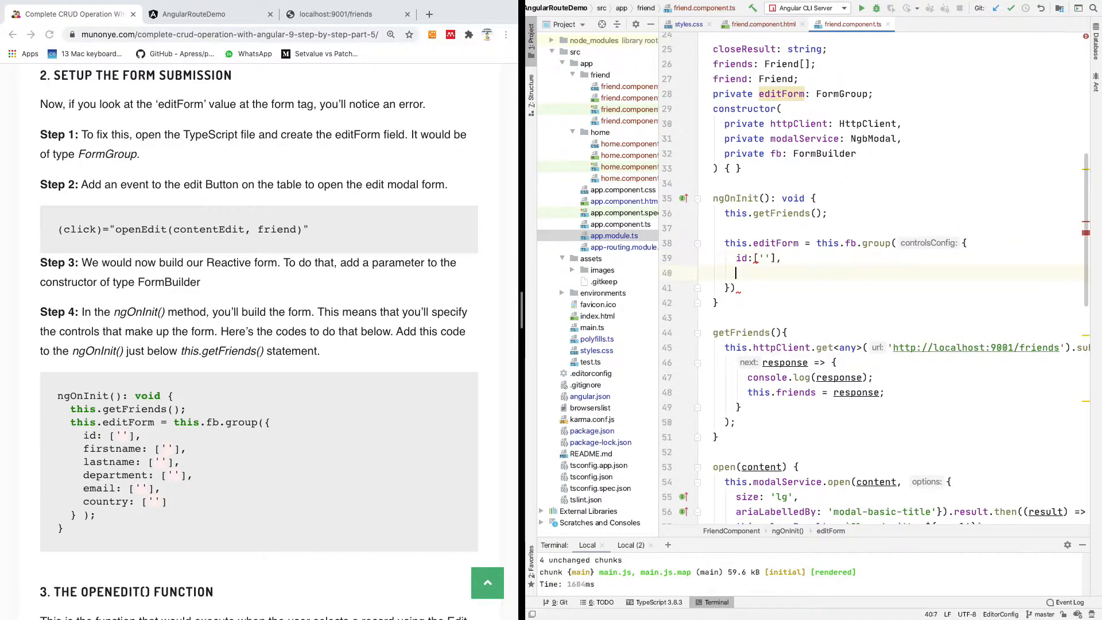
pyautogui.write('first')
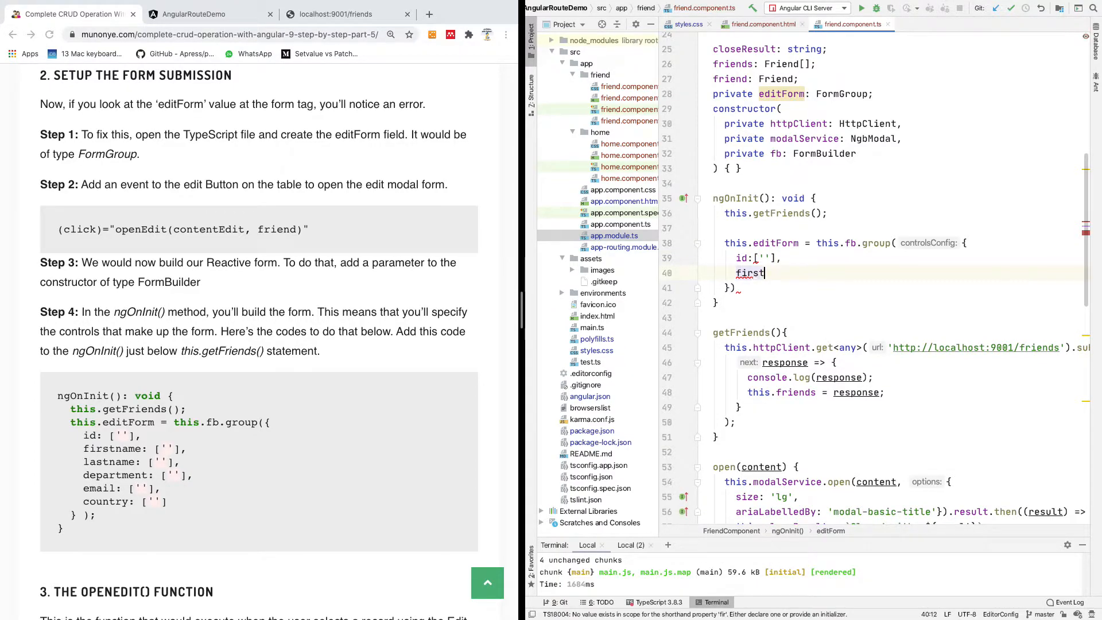
pyautogui.write("name: [''")
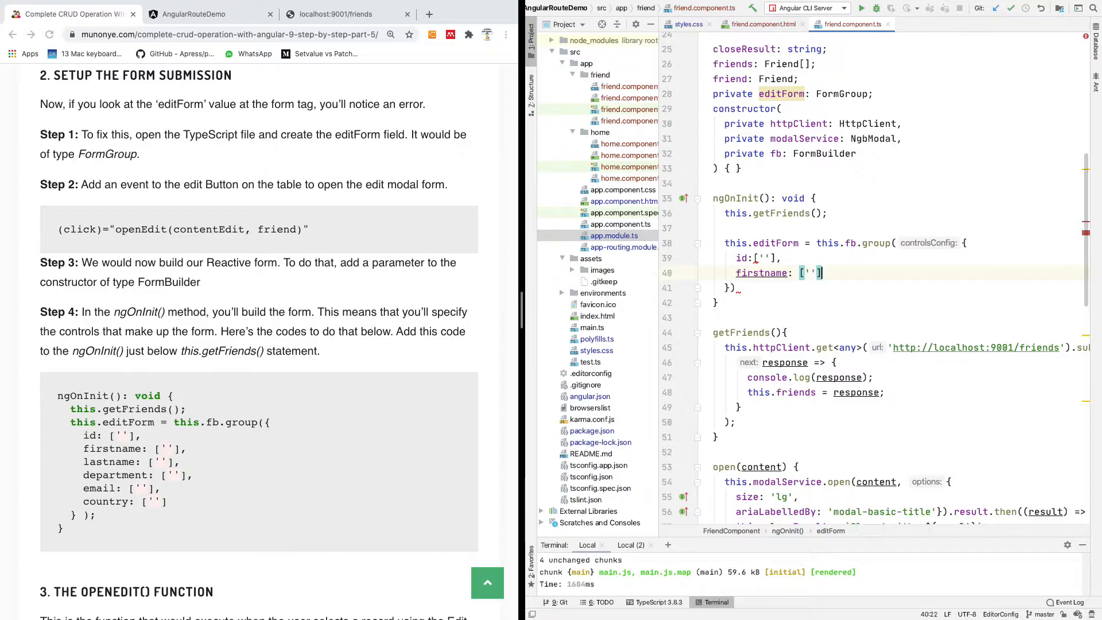
pyautogui.press('enter')
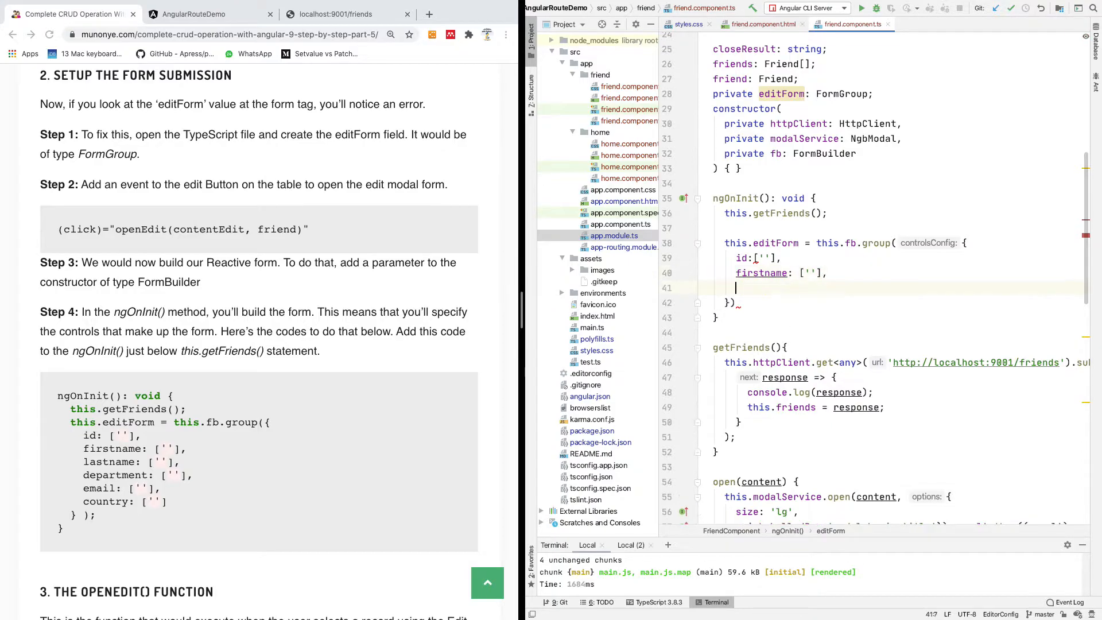
pyautogui.write('lastname')
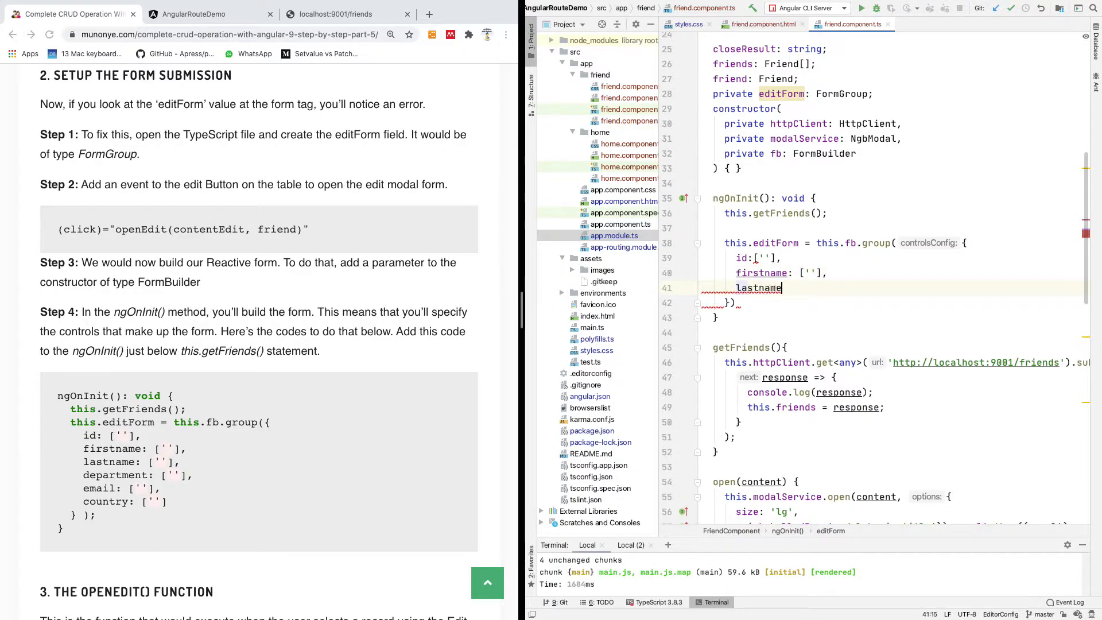
pyautogui.write(": ['']")
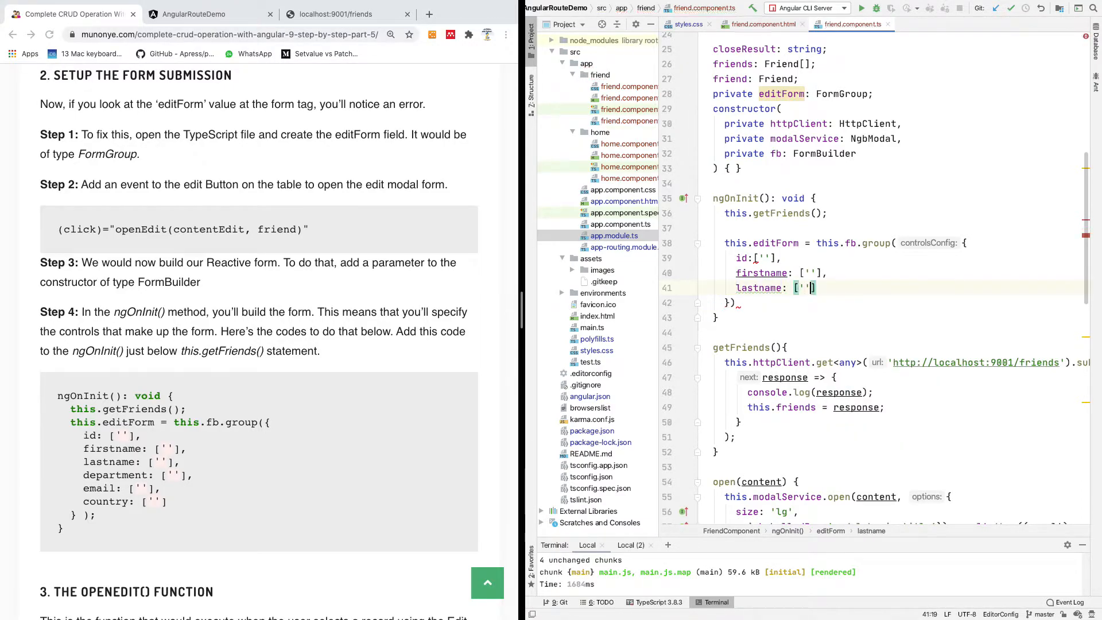
pyautogui.write(',')
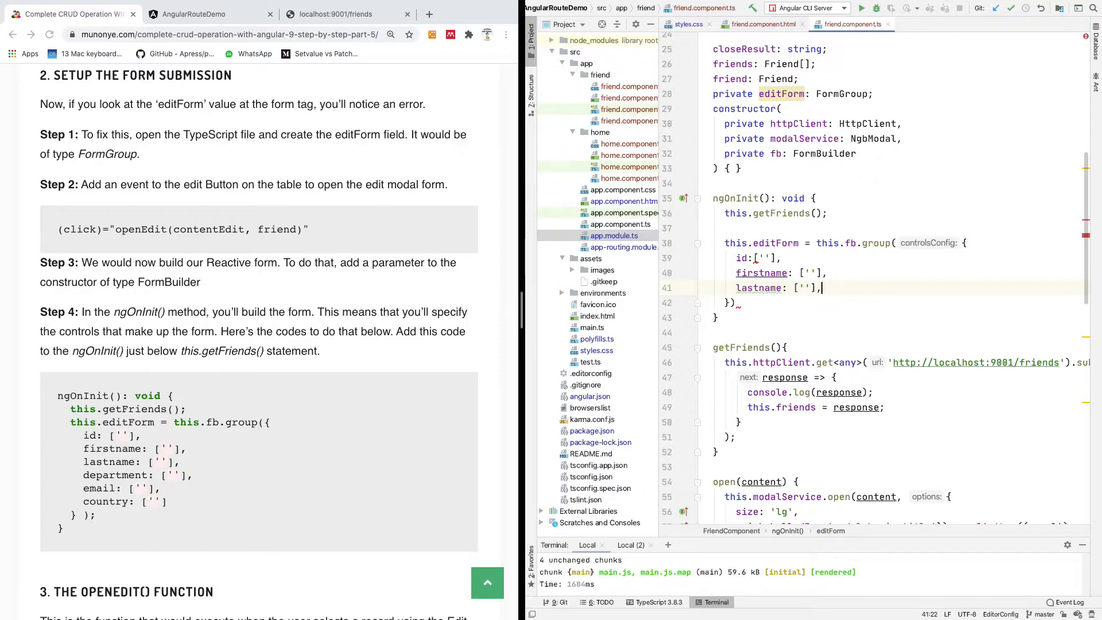
# Step: Add department, email and country controls, each empty, completing the six-control group
pyautogui.write(']')
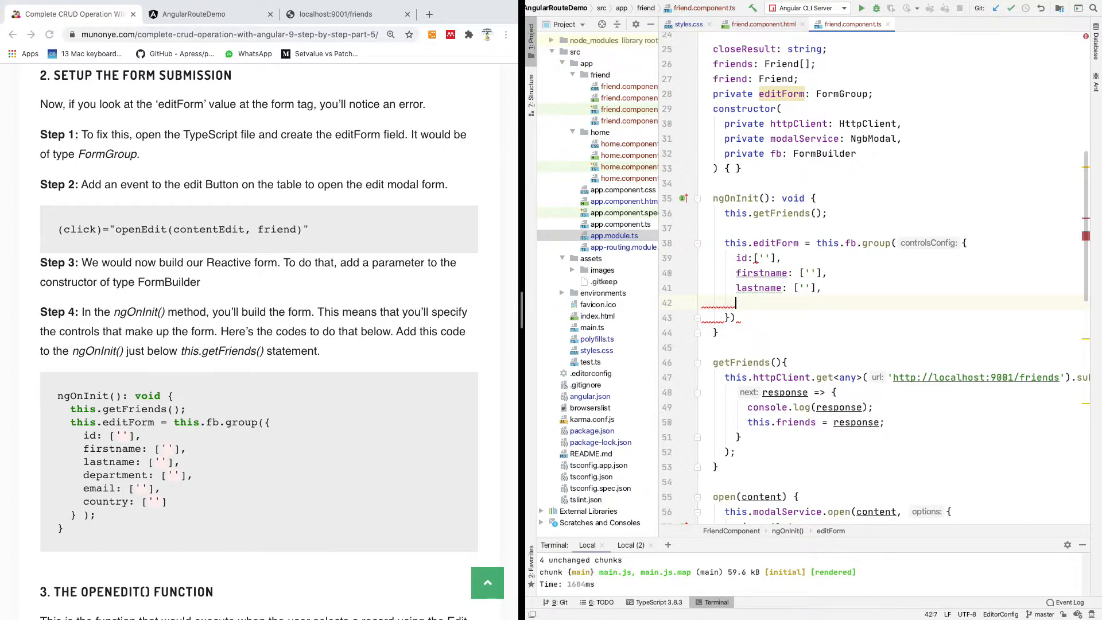
pyautogui.write("department: [''],")
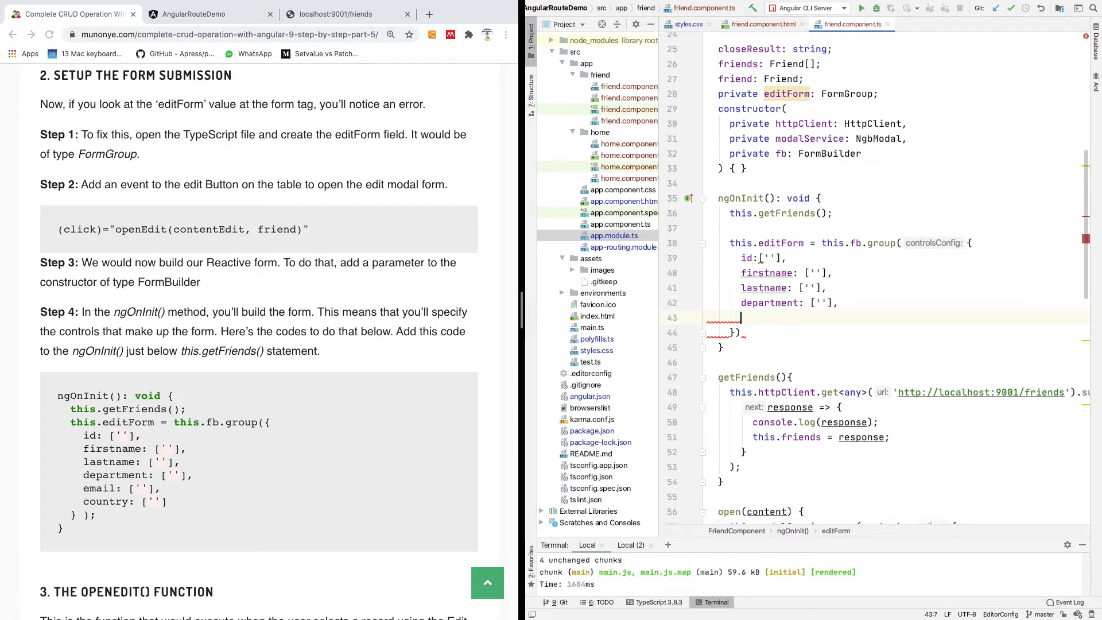
pyautogui.write("email: ['']")
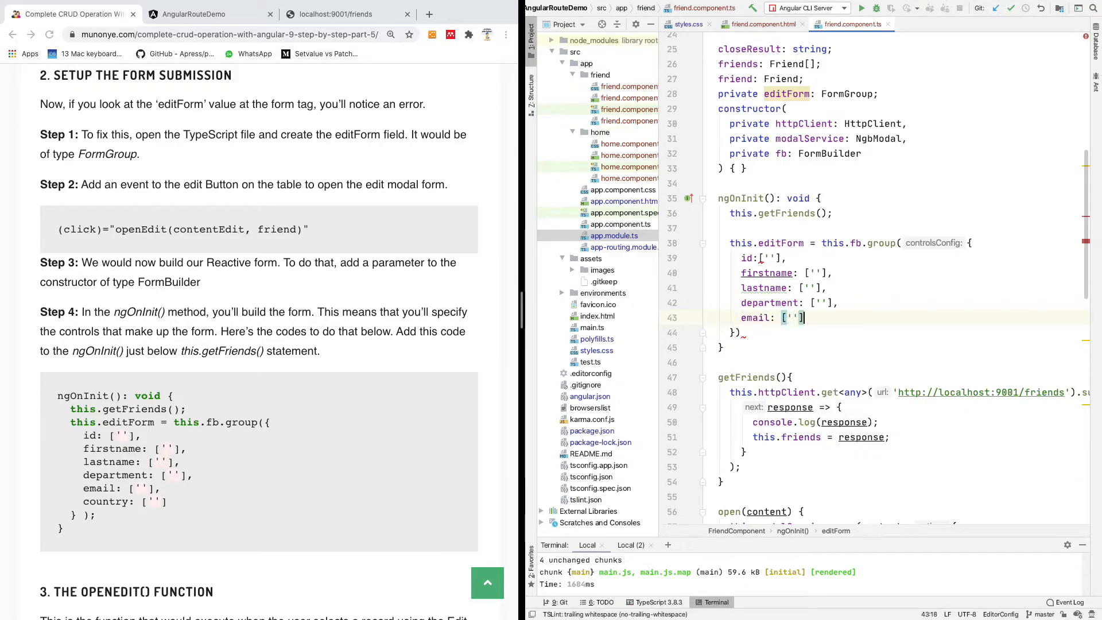
pyautogui.write("country: ['']")
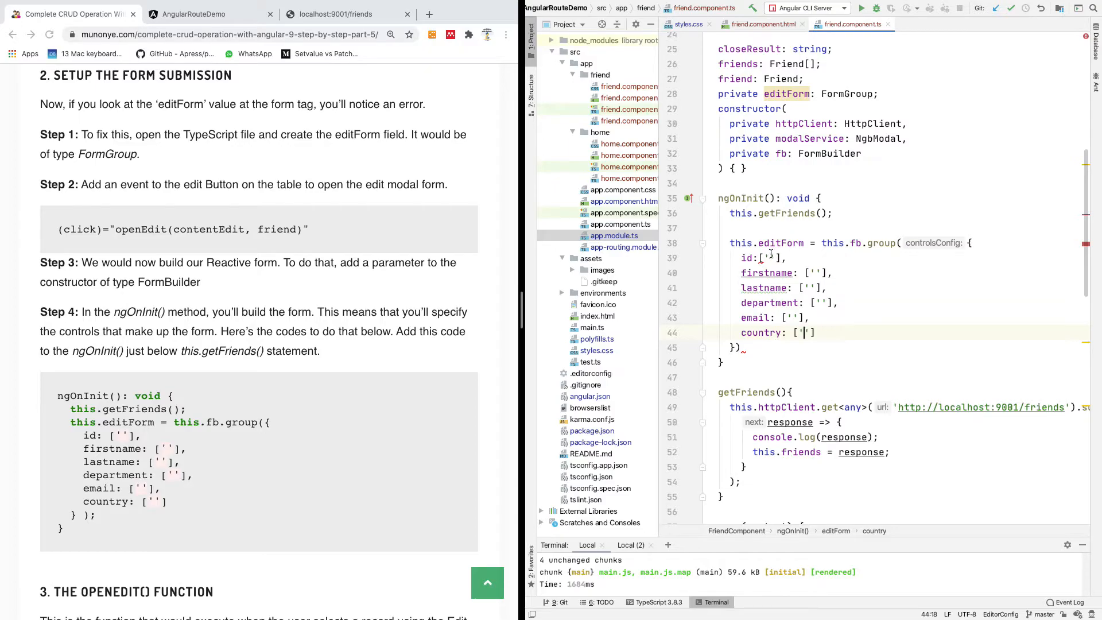
pyautogui.moveTo(767, 273)
pyautogui.write(';')
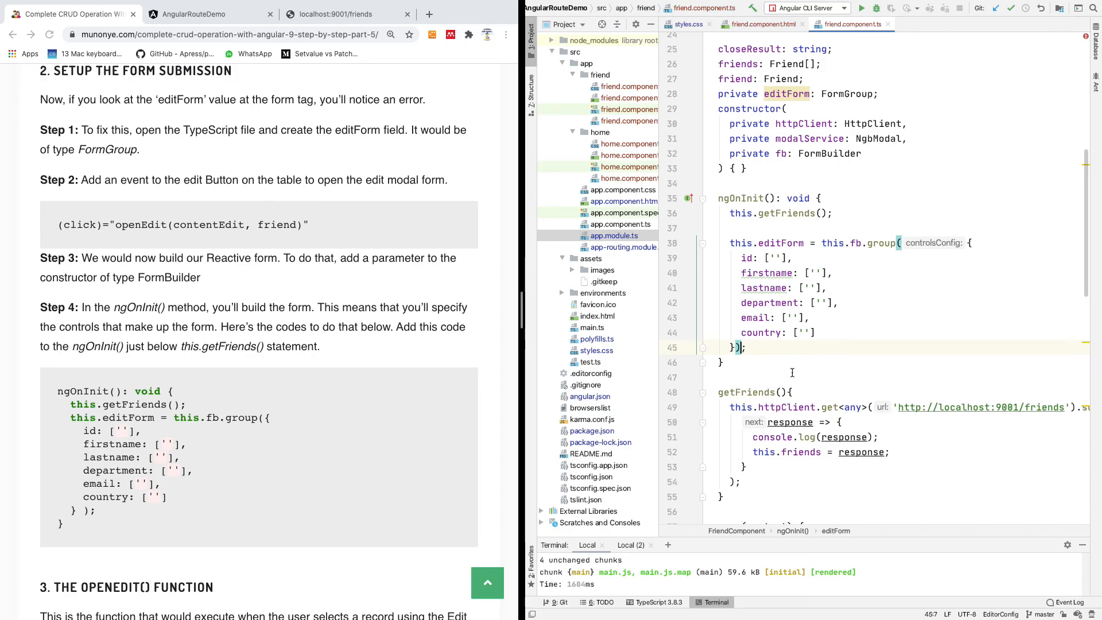
pyautogui.moveTo(945, 319)
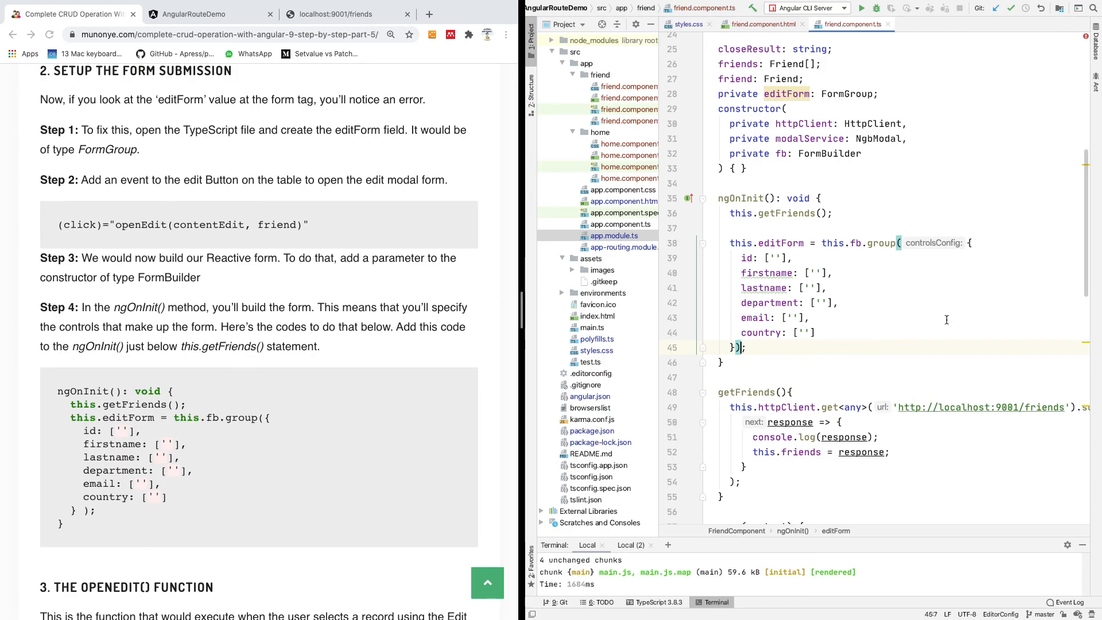